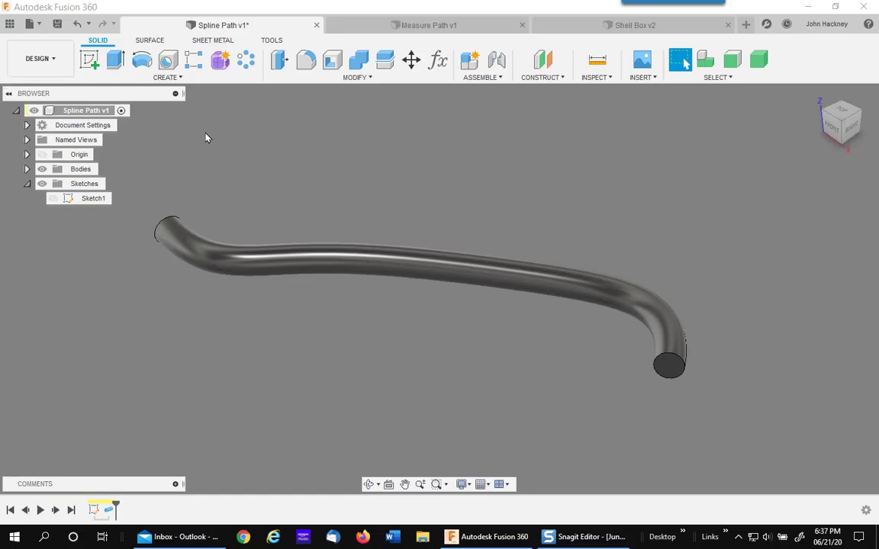
mouse_move(289, 161)
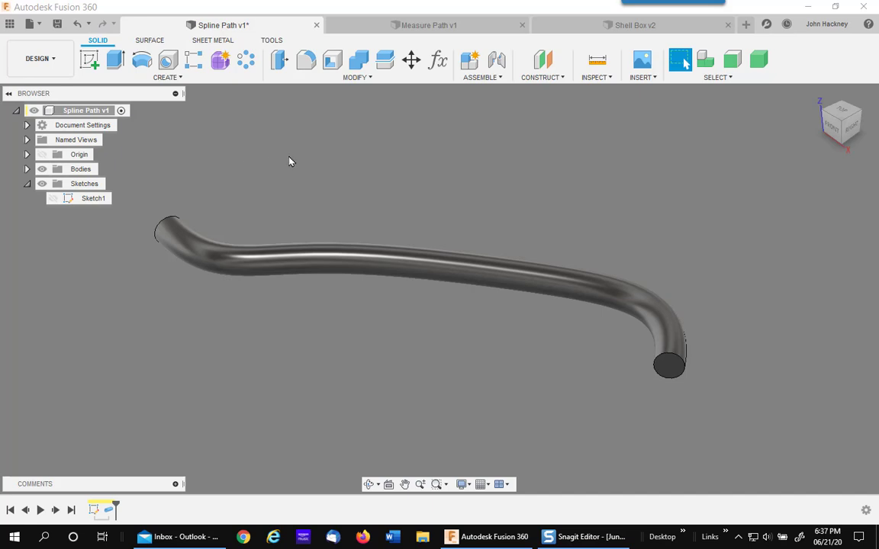
mouse_move(467, 146)
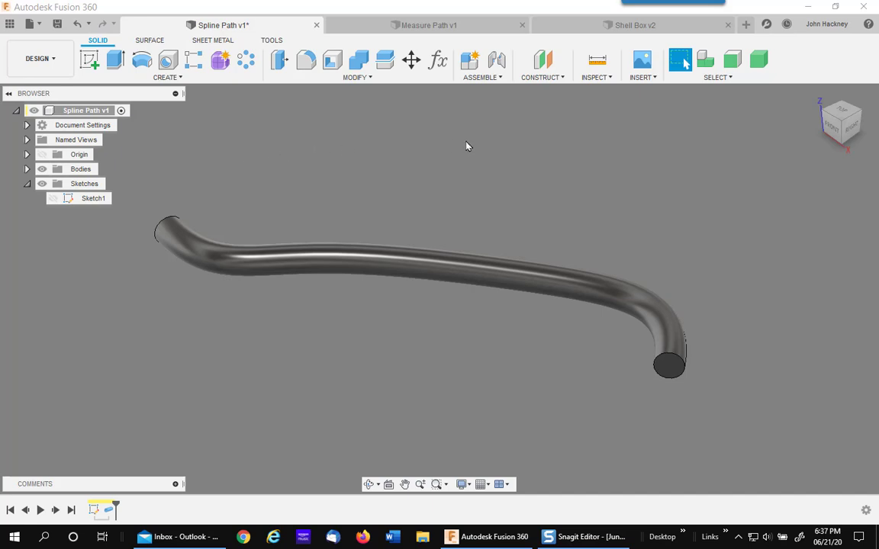
mouse_move(329, 164)
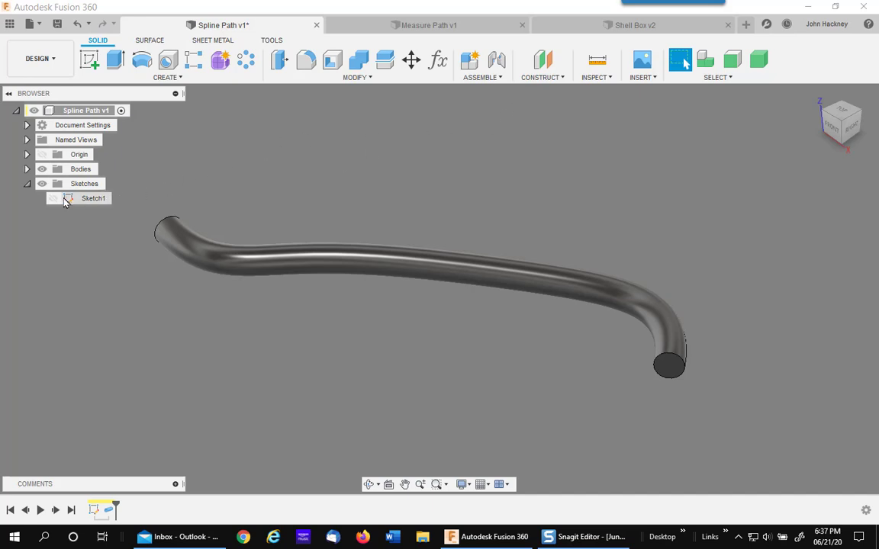
- Turn on Sketch1's visibility in the Browser to reveal the spline path
left_click(53, 198)
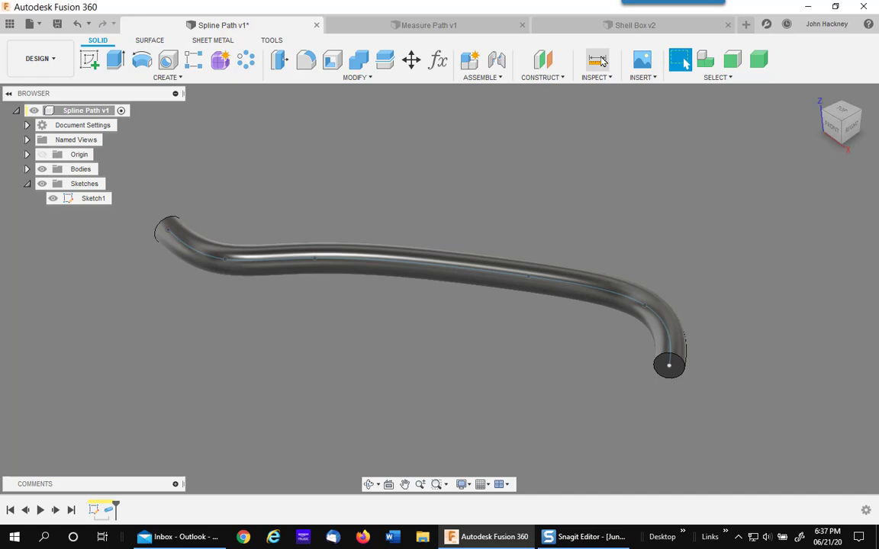
left_click(457, 270)
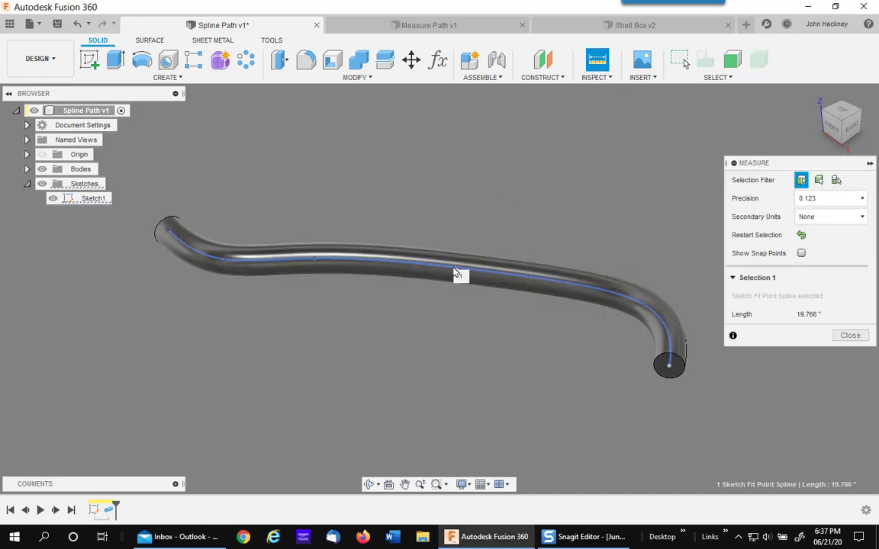
mouse_move(816, 321)
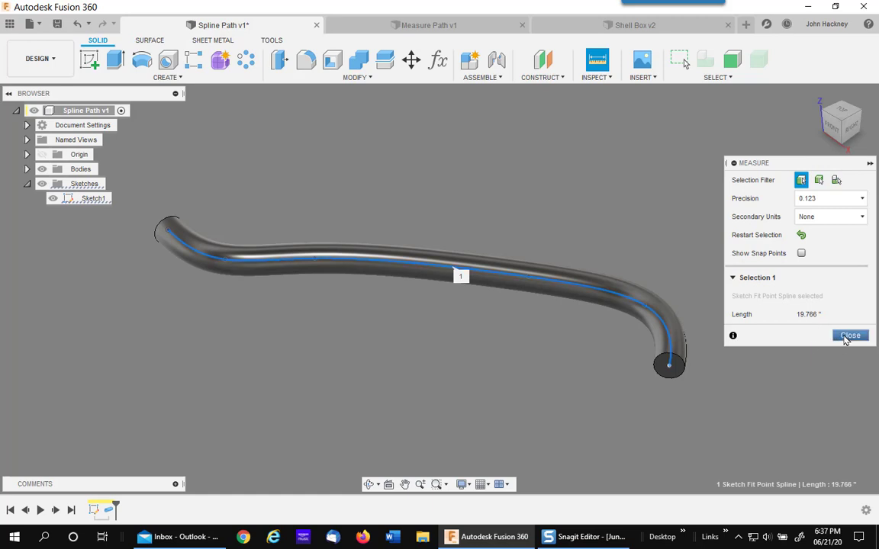
left_click(849, 336)
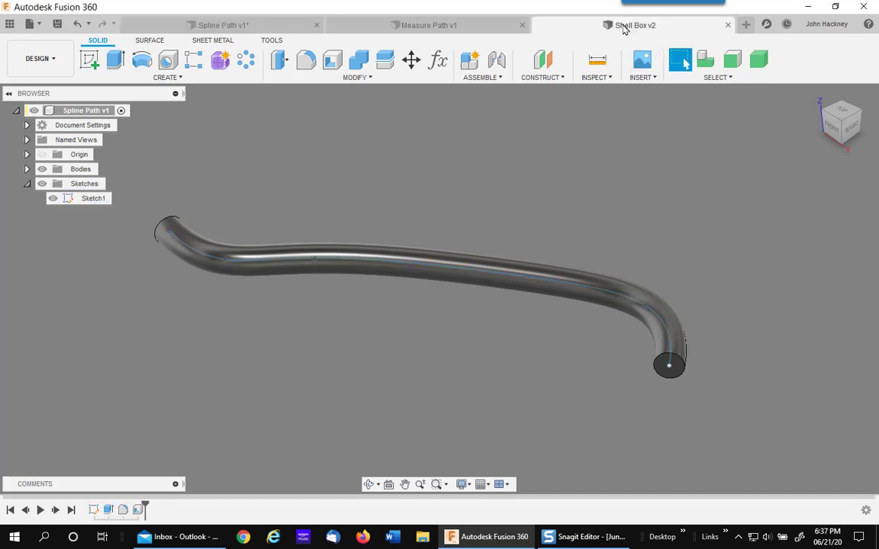
- Switch to Shell Box v2 and measure a top box edge at 3.500 in
left_click(635, 25)
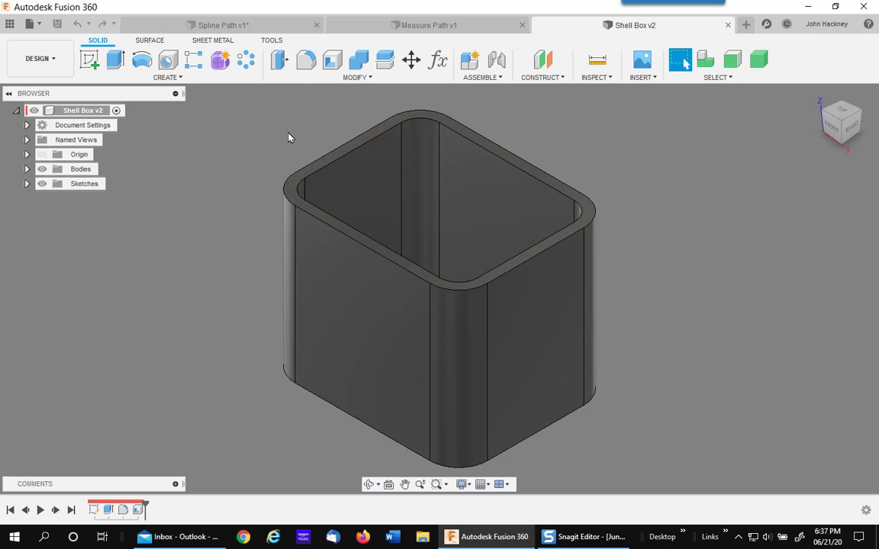
mouse_move(603, 90)
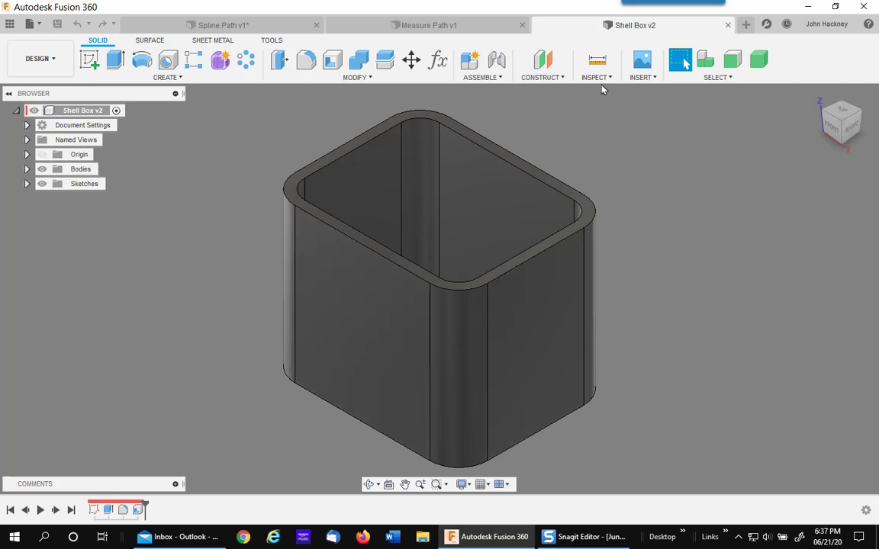
left_click(598, 60)
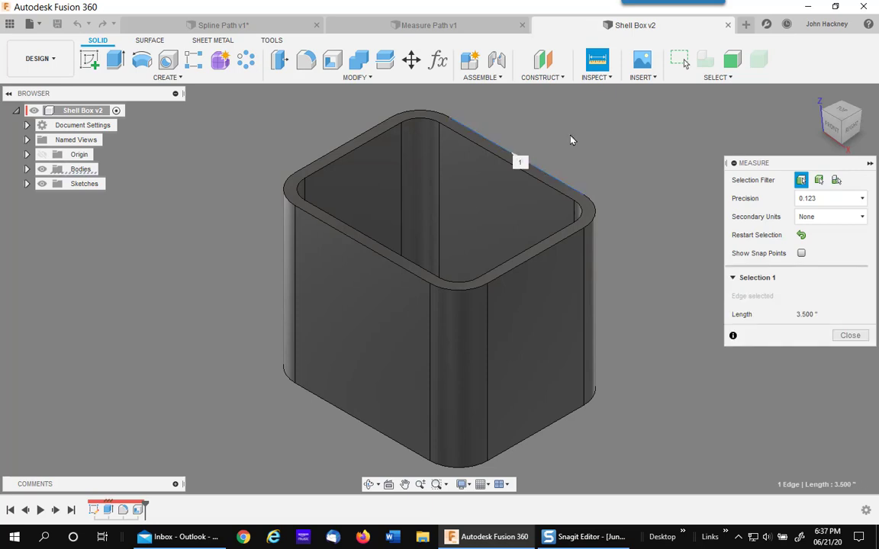
mouse_move(273, 237)
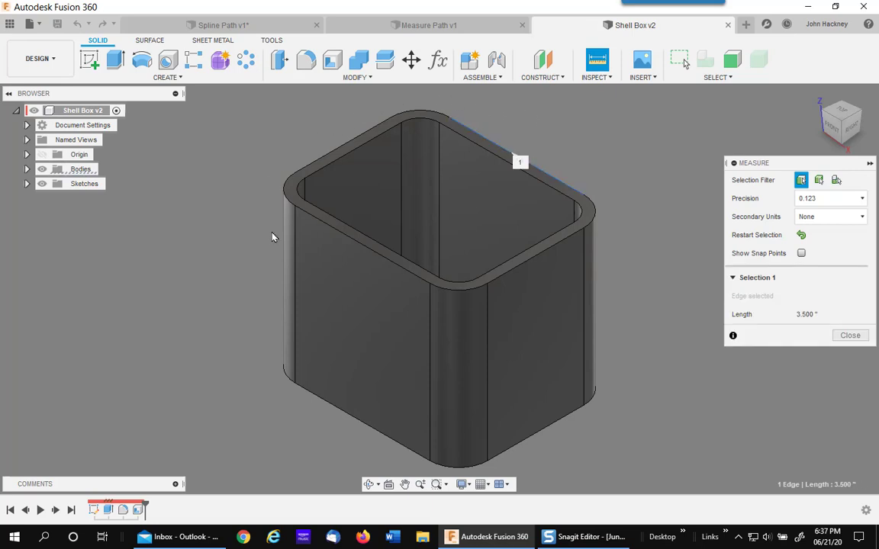
mouse_move(284, 139)
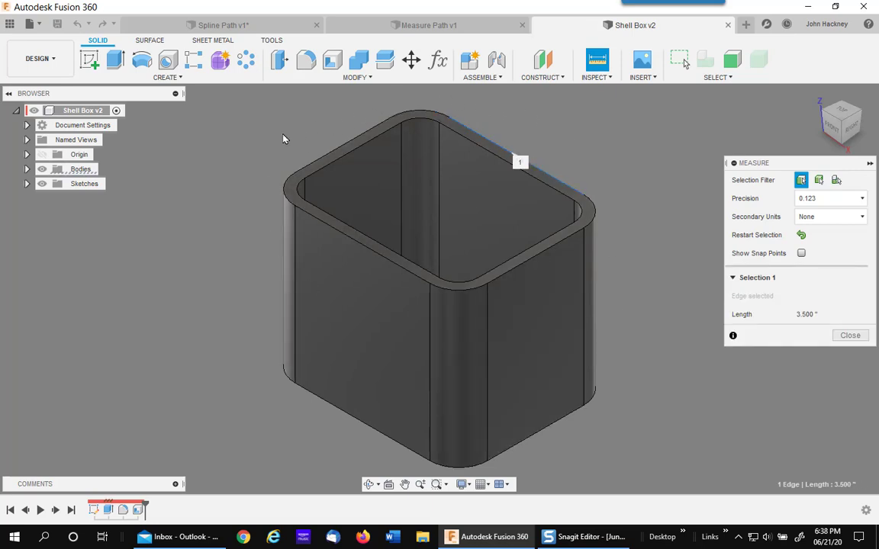
mouse_move(646, 173)
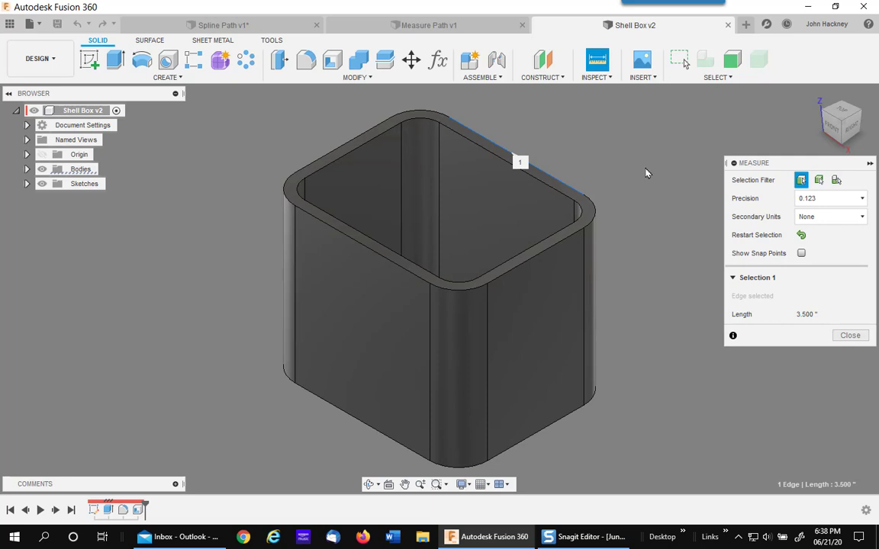
mouse_move(629, 166)
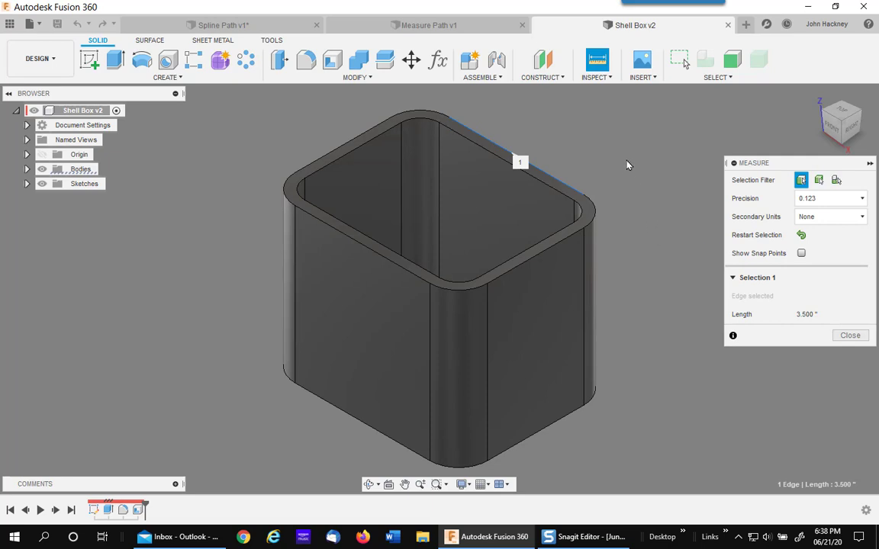
mouse_move(661, 233)
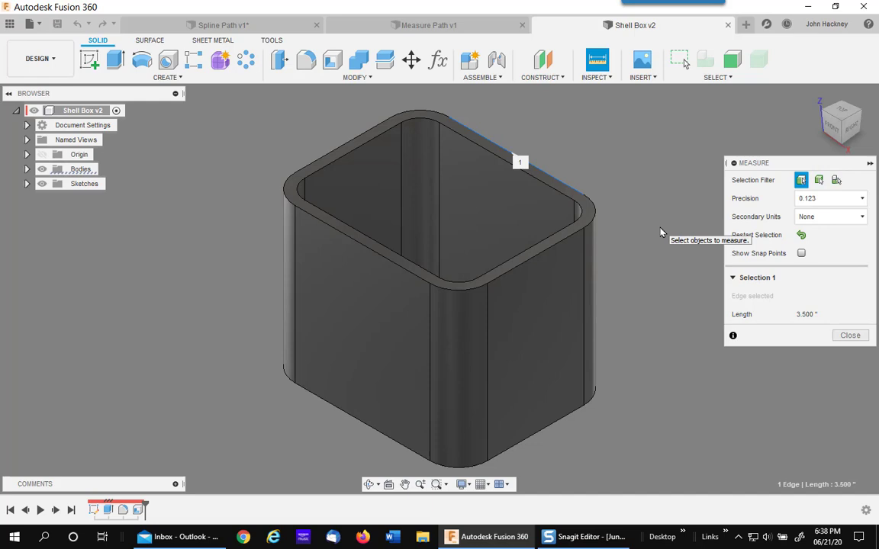
mouse_move(810, 351)
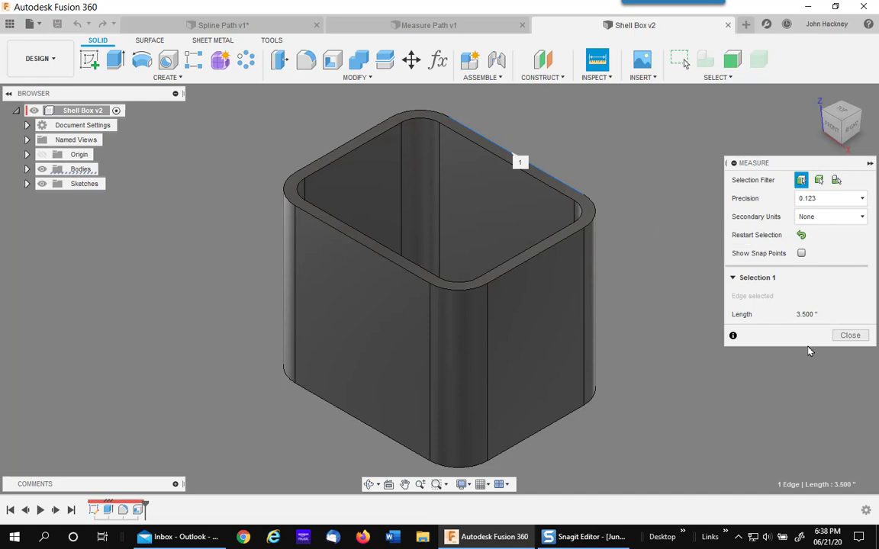
- Close the edge measurement, return to Spline Path v1, and measure the spline
left_click(850, 335)
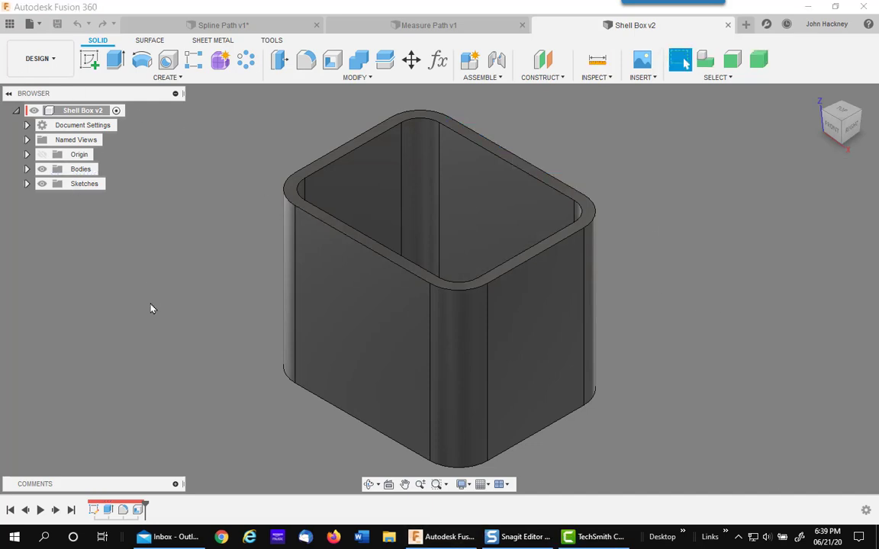
mouse_move(221, 26)
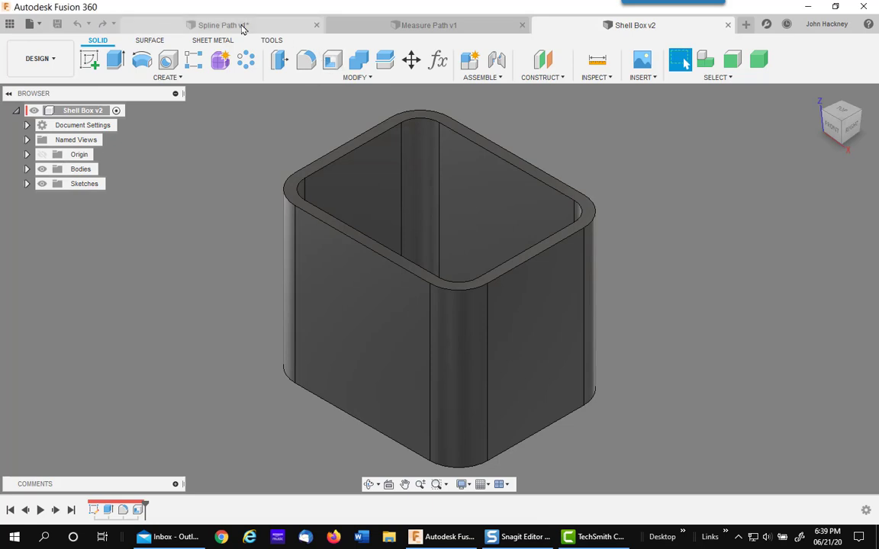
left_click(218, 25)
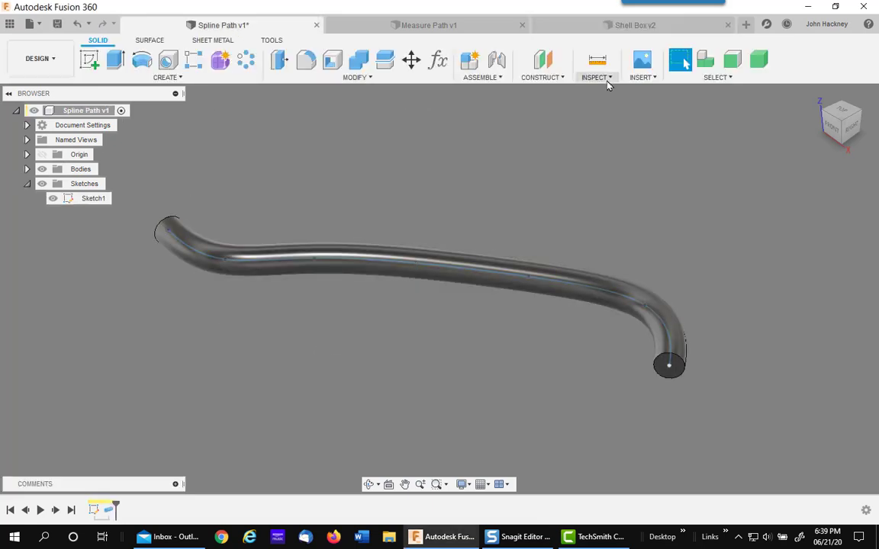
left_click(597, 61)
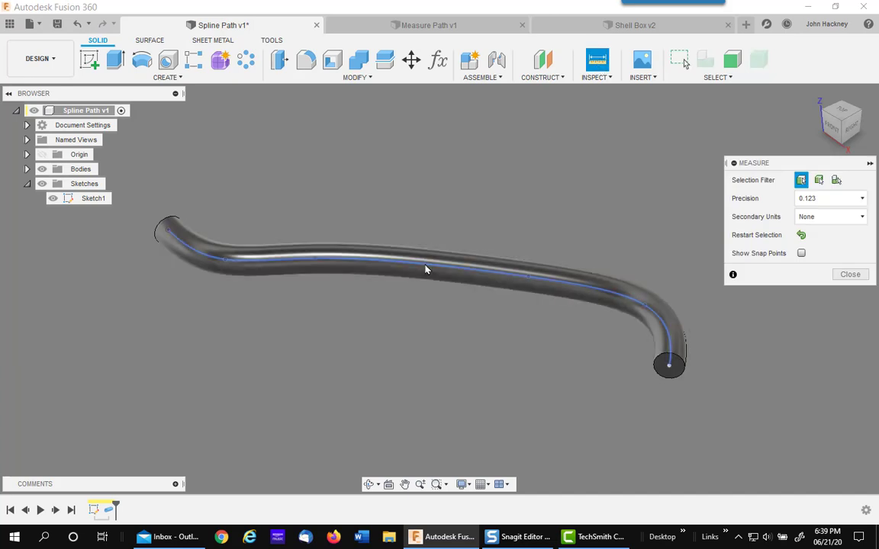
left_click(426, 270)
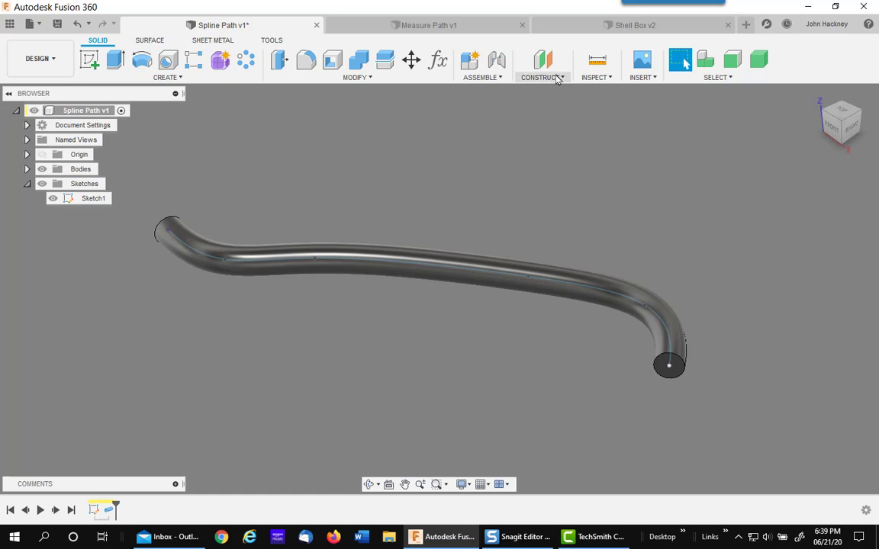
- Start a Plane Along Path on the spline, previewed at proportional distance 0.605
left_click(542, 68)
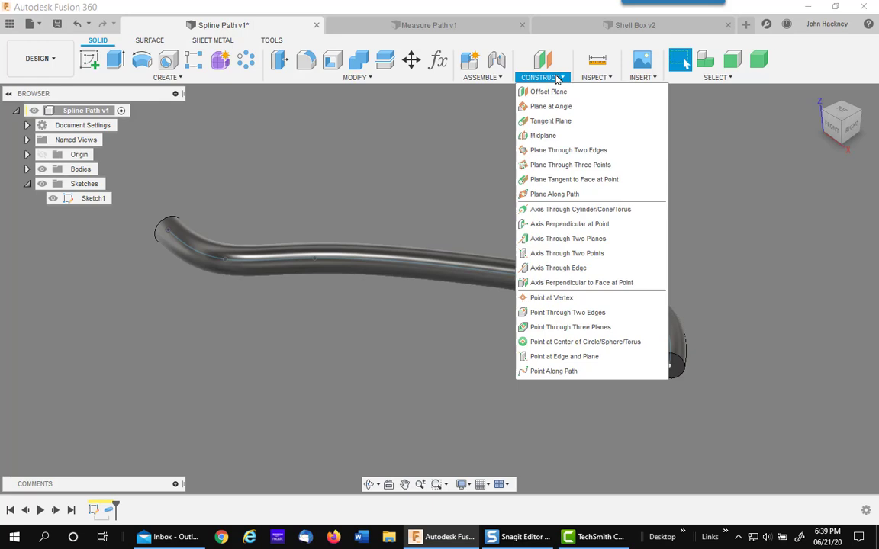
mouse_move(553, 193)
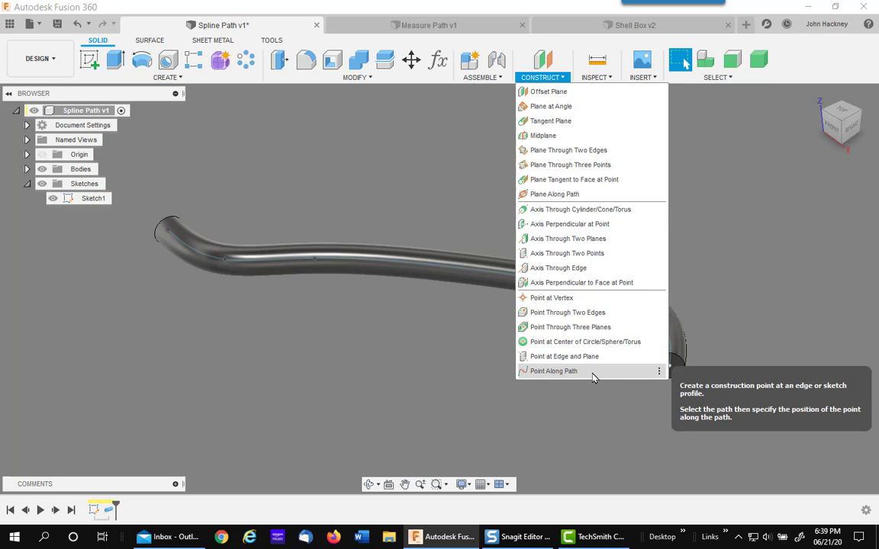
mouse_move(565, 193)
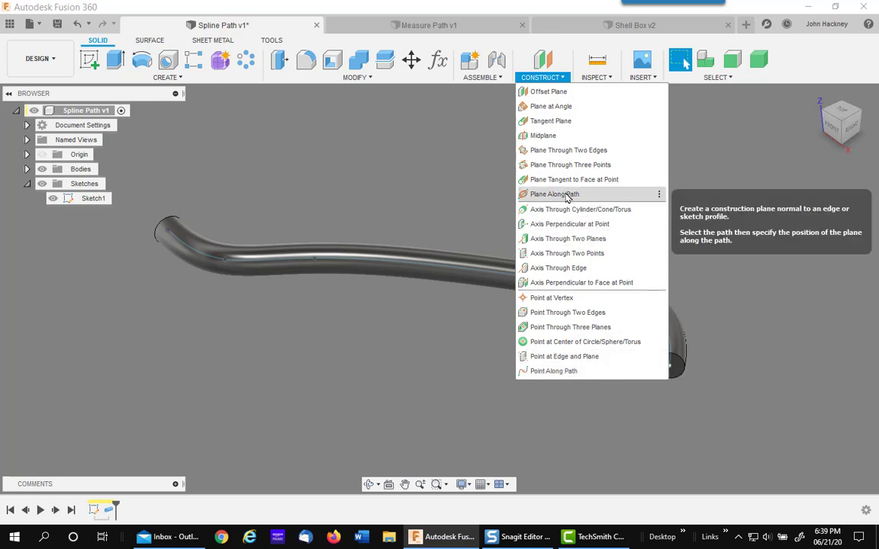
left_click(555, 194)
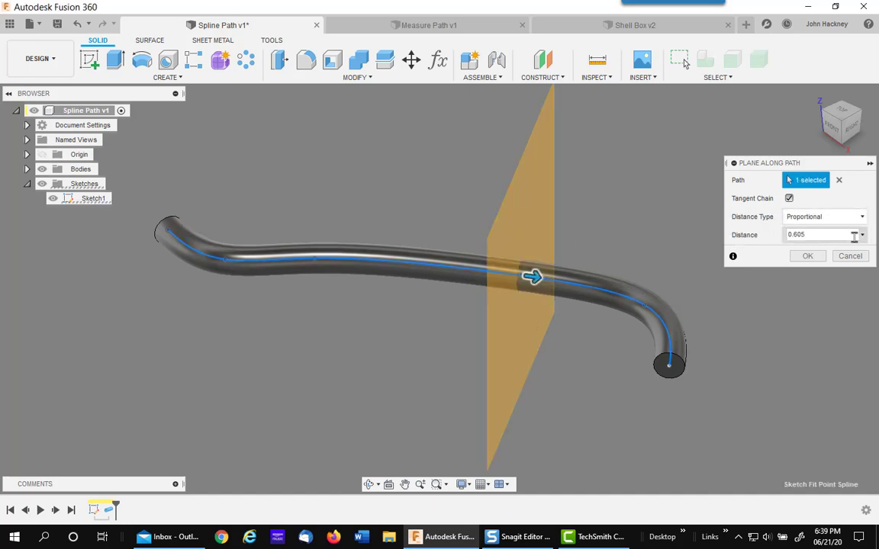
- Read the spline's physical path length of 19.766 in, then cancel the plane
triple_click(821, 234)
type("1")
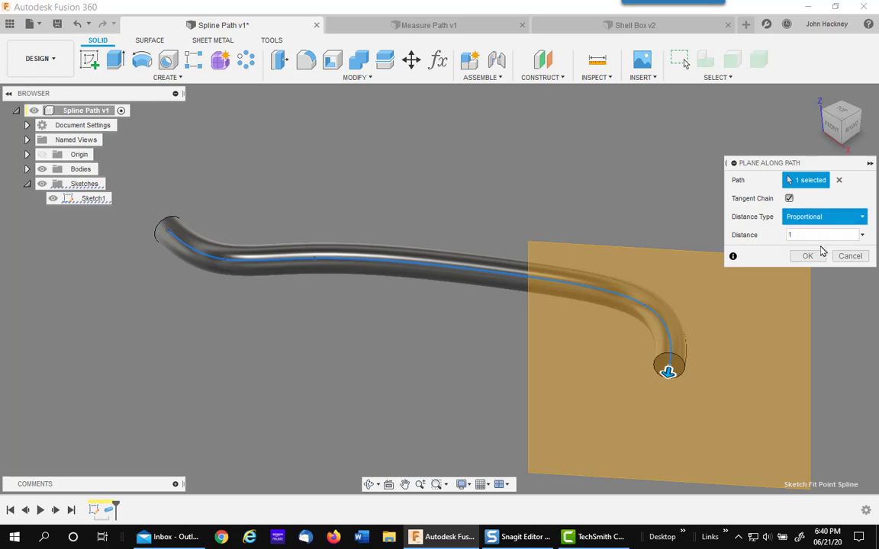
left_click(823, 215)
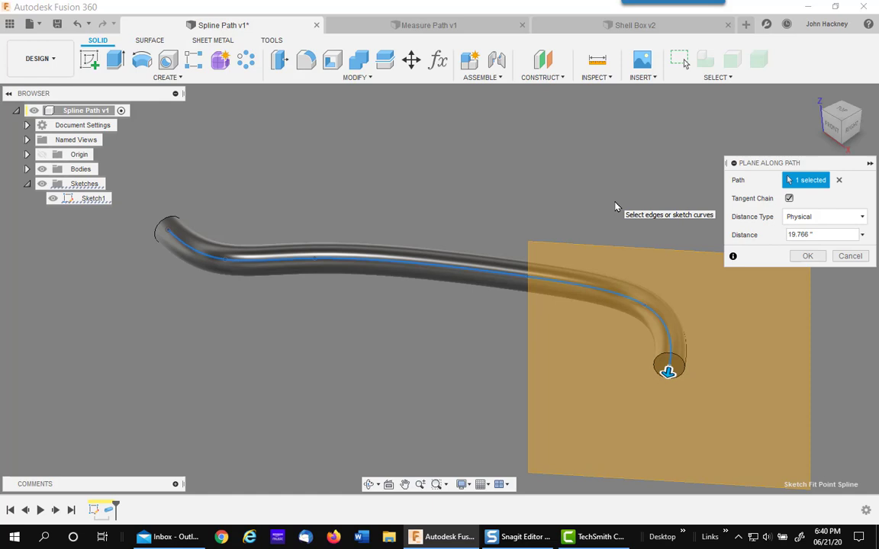
mouse_move(481, 212)
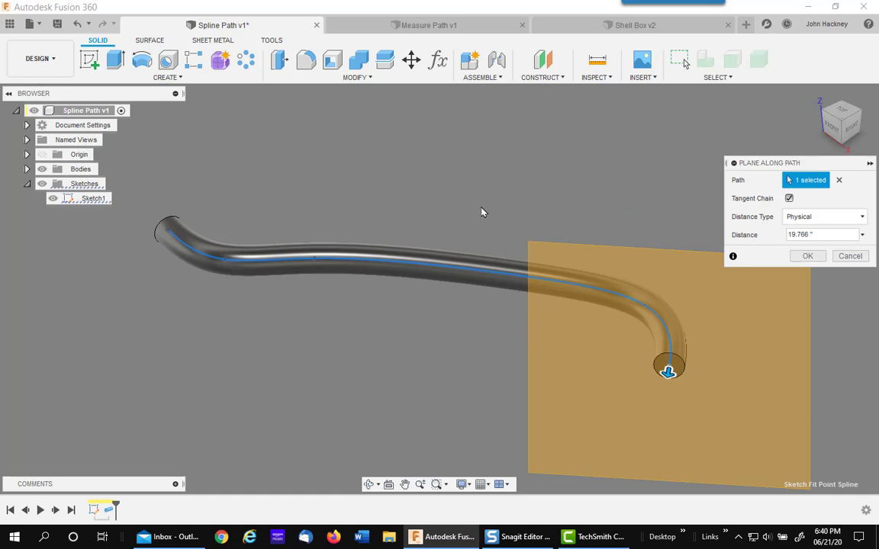
left_click(849, 256)
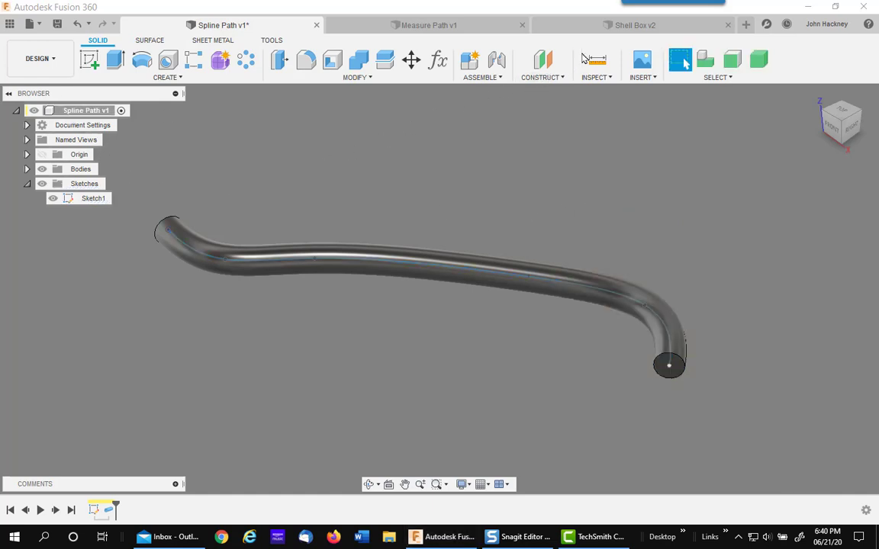
- Return to the Shell Box v2 design and show the Construct menu
left_click(633, 24)
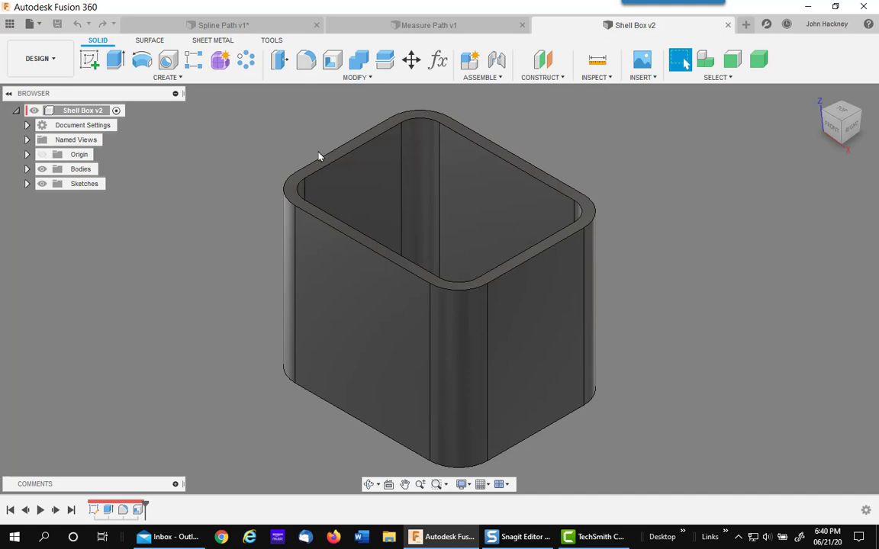
mouse_move(373, 124)
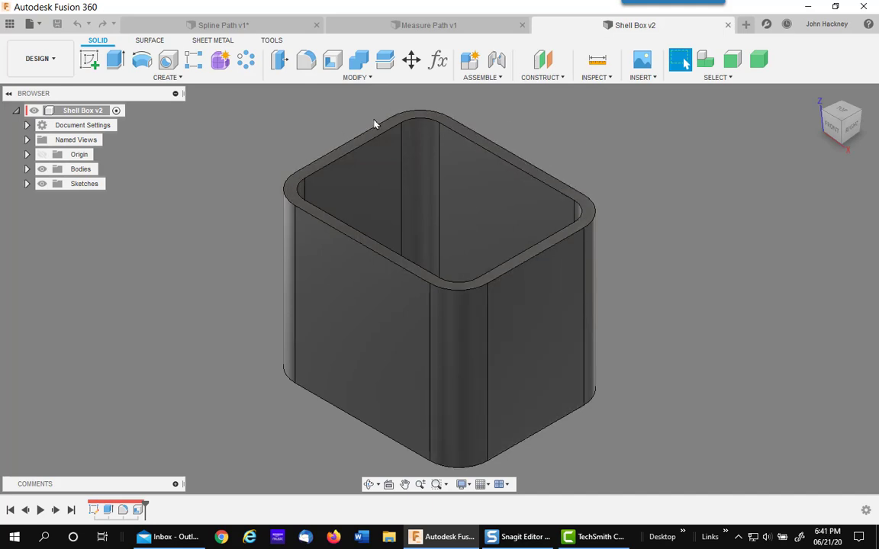
mouse_move(529, 120)
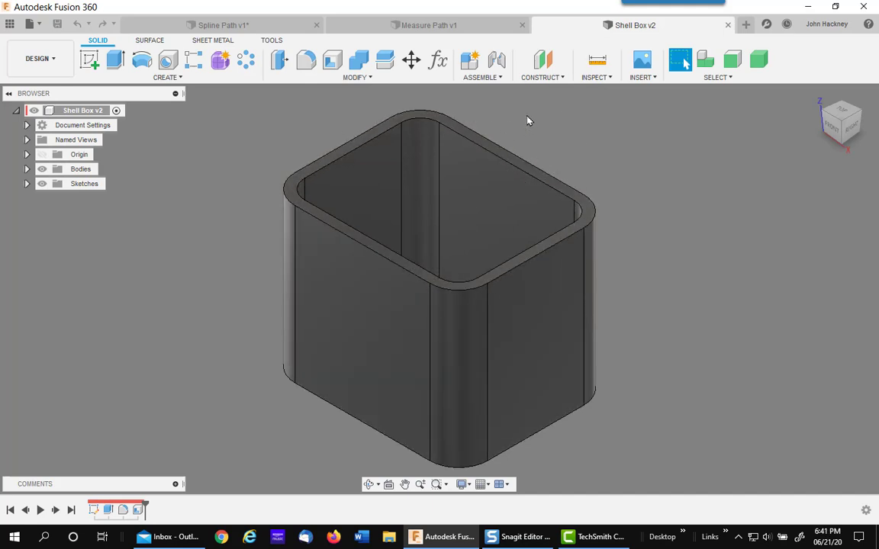
left_click(542, 77)
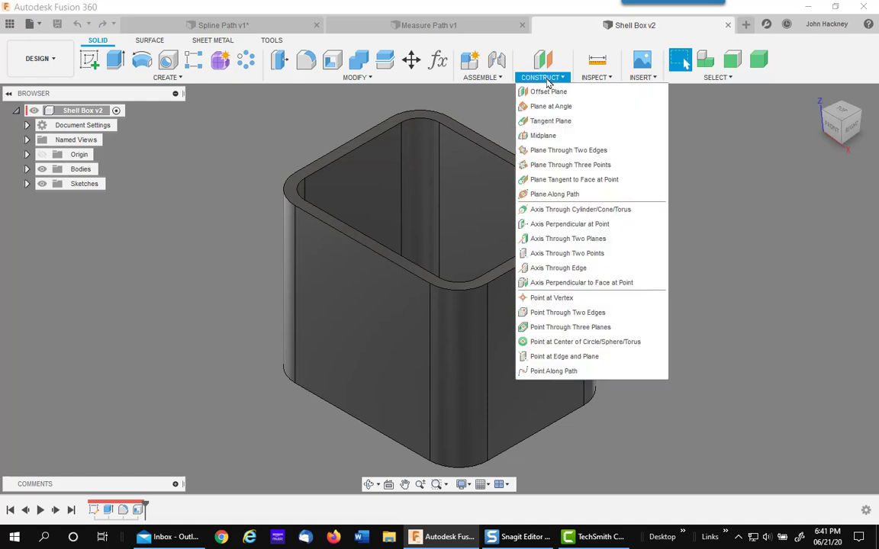
mouse_move(553, 194)
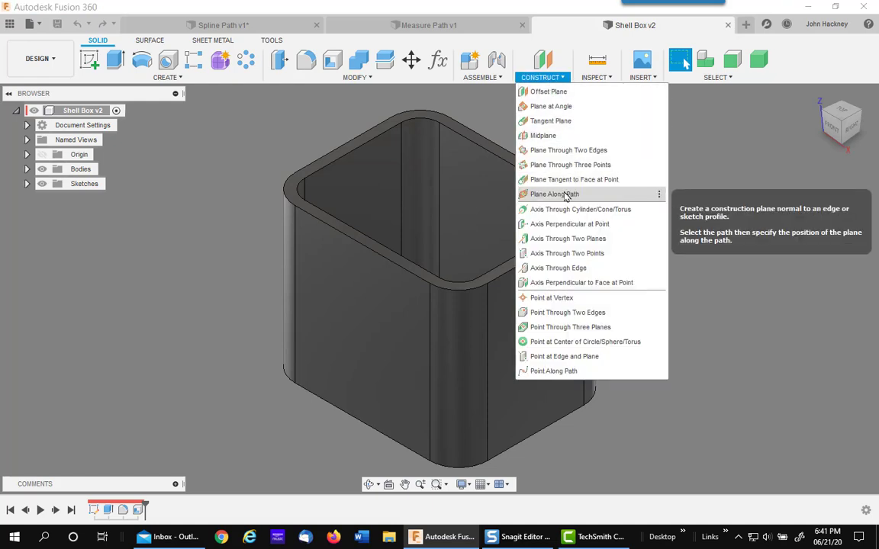
- Preview a plane along the box's top rim, reading physical distance 16.712 in
left_click(554, 194)
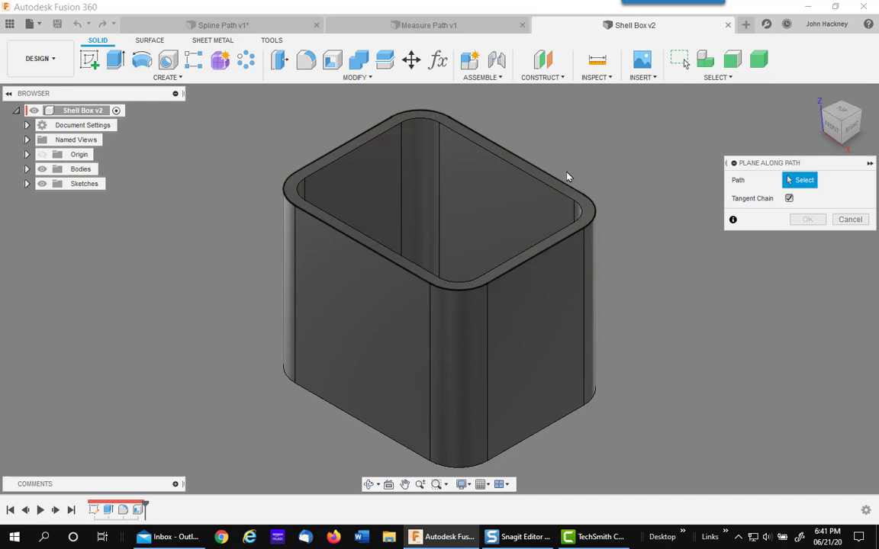
left_click(542, 171)
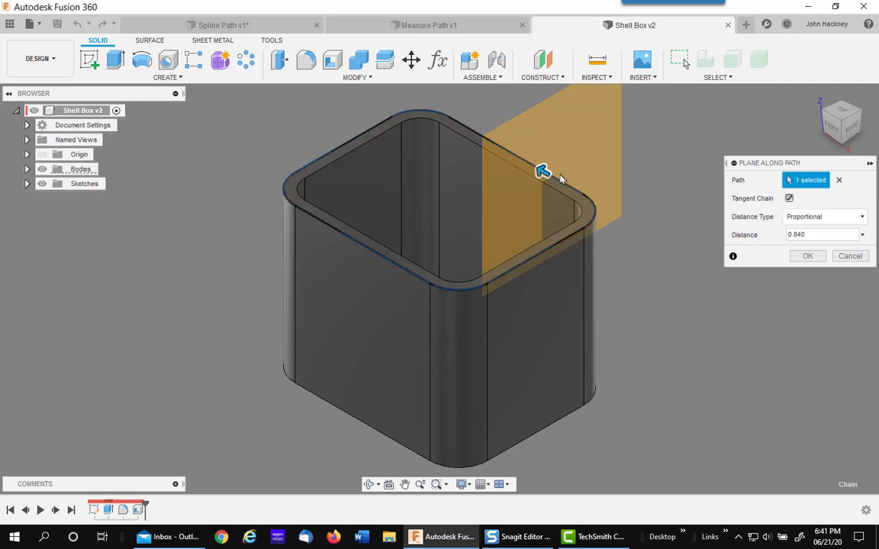
mouse_move(646, 315)
type("1")
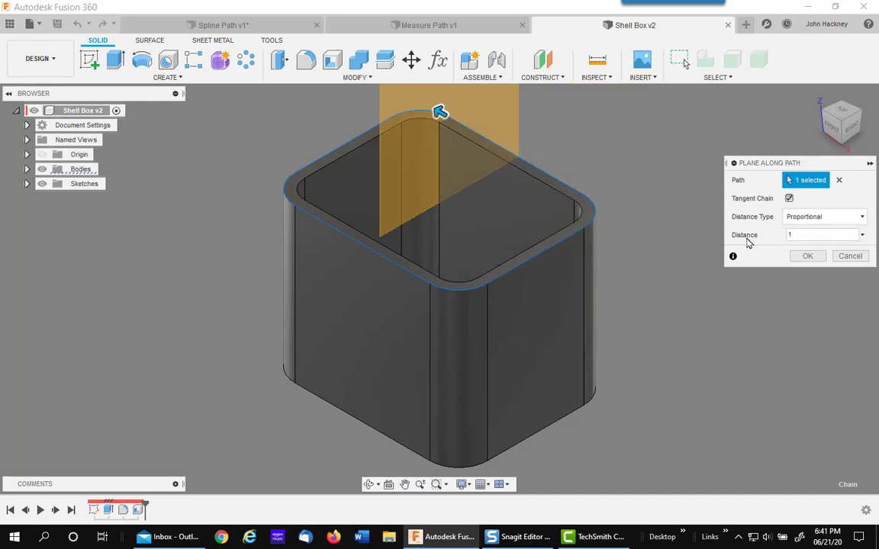
left_click(824, 216)
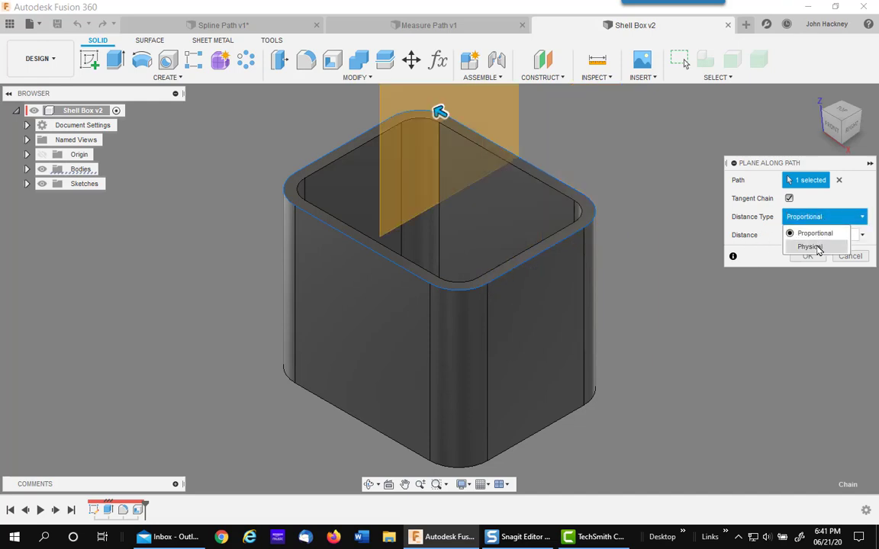
left_click(808, 246)
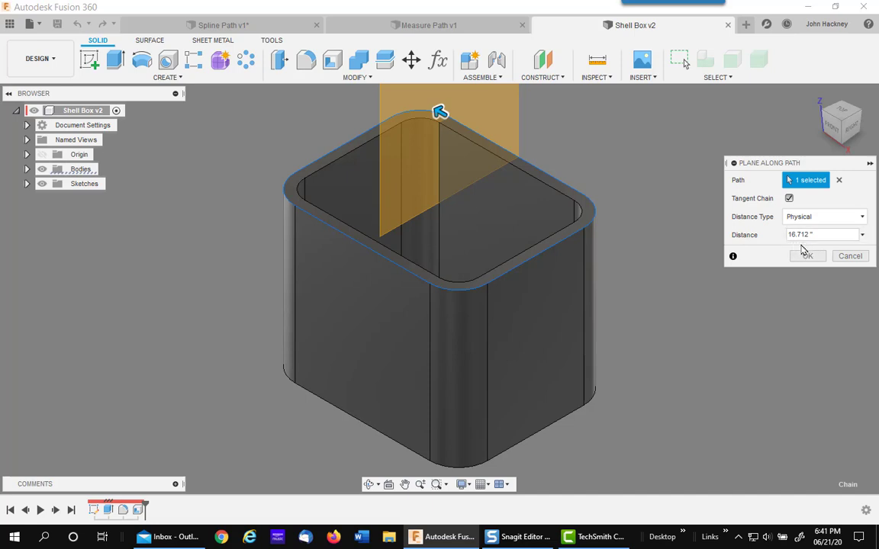
mouse_move(680, 293)
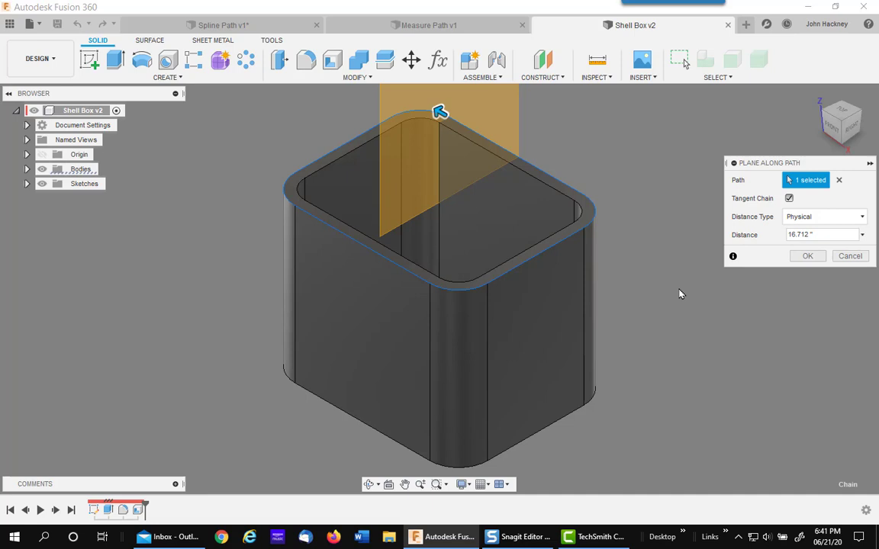
mouse_move(559, 260)
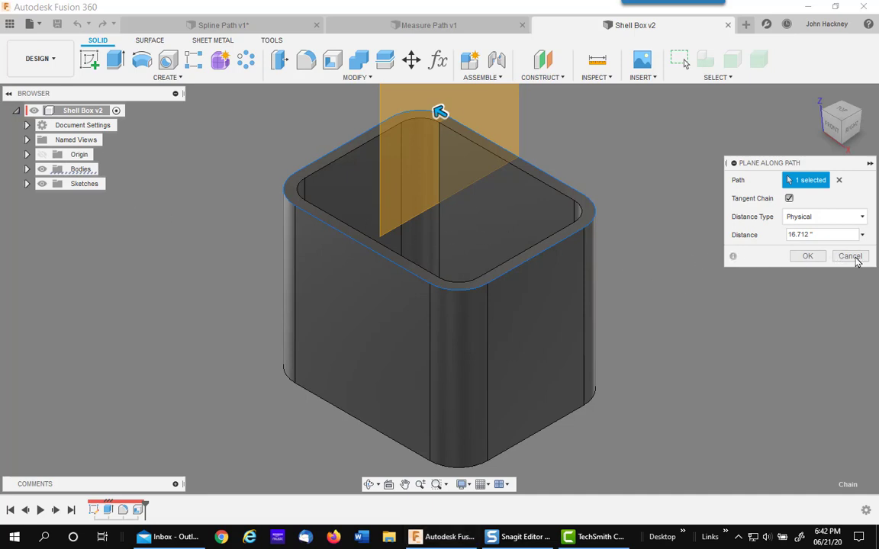
- Cancel the plane, confirm the rim's 16.712 in with Point Along Path, then close
left_click(850, 256)
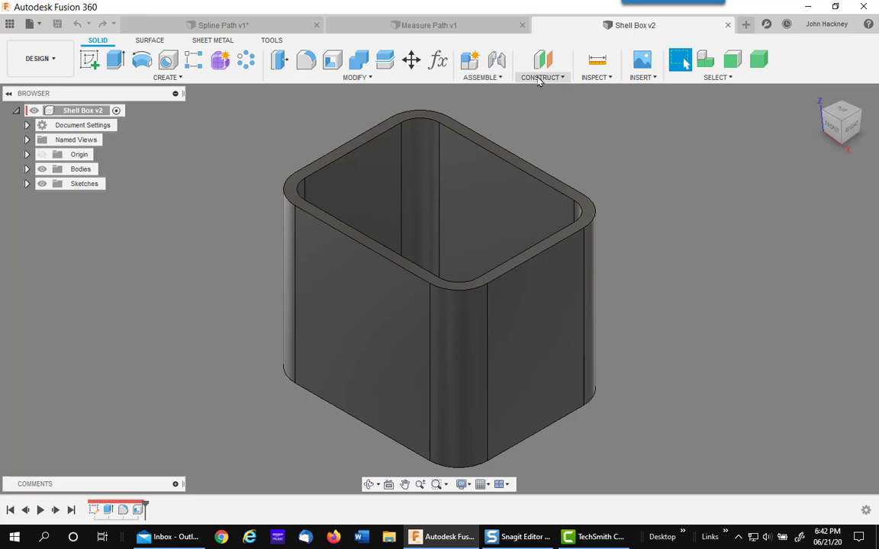
left_click(542, 77)
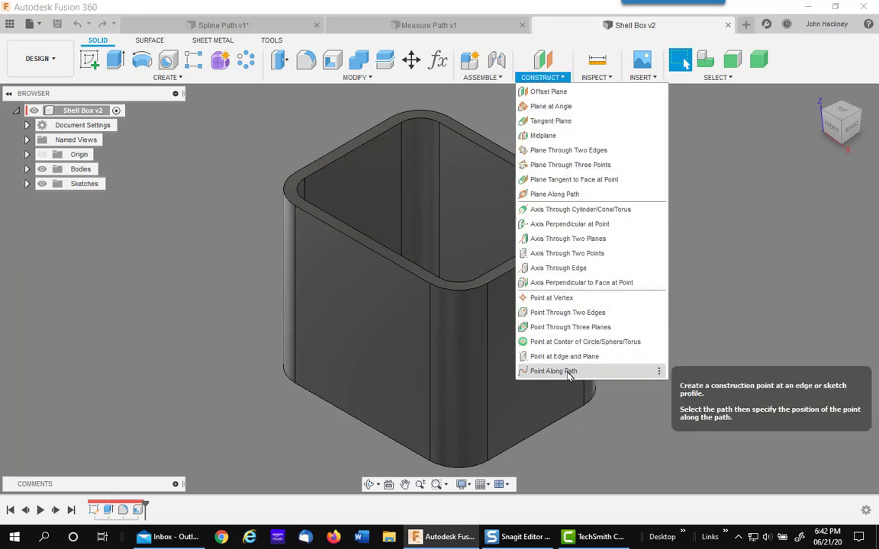
left_click(553, 370)
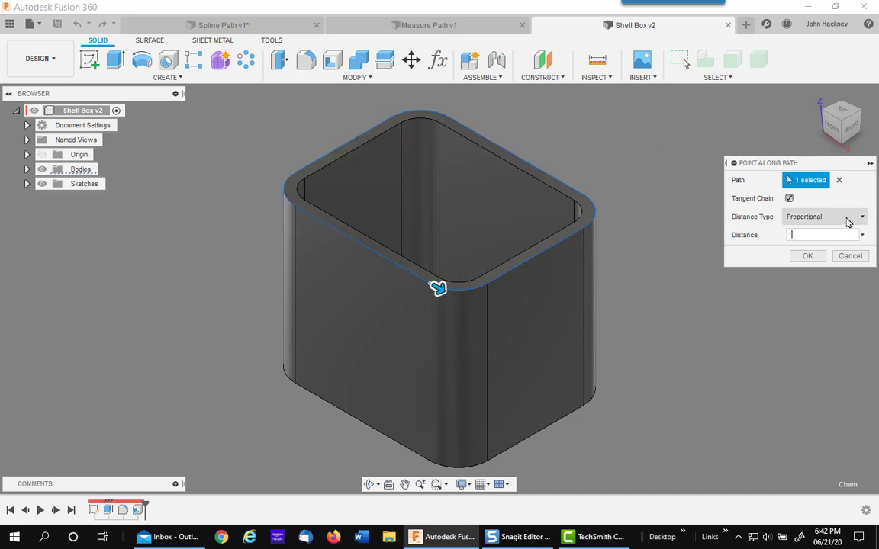
left_click(824, 216)
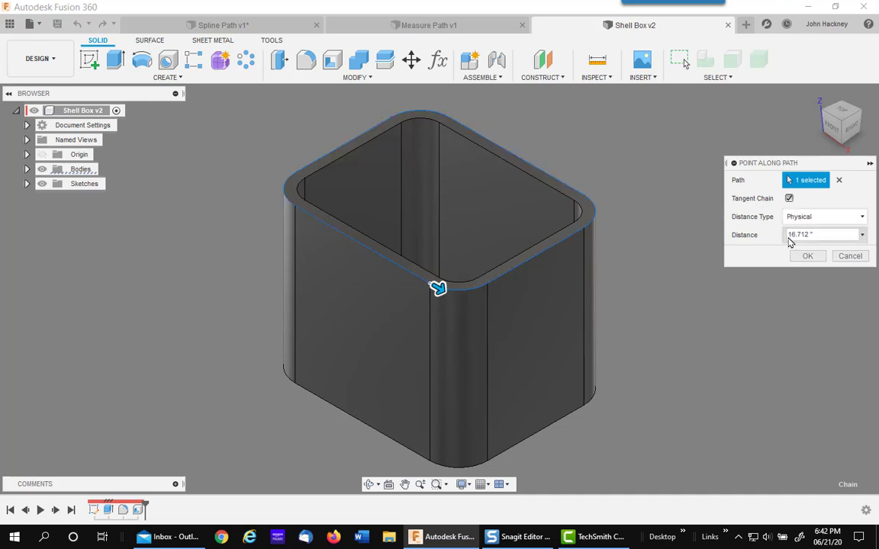
mouse_move(830, 314)
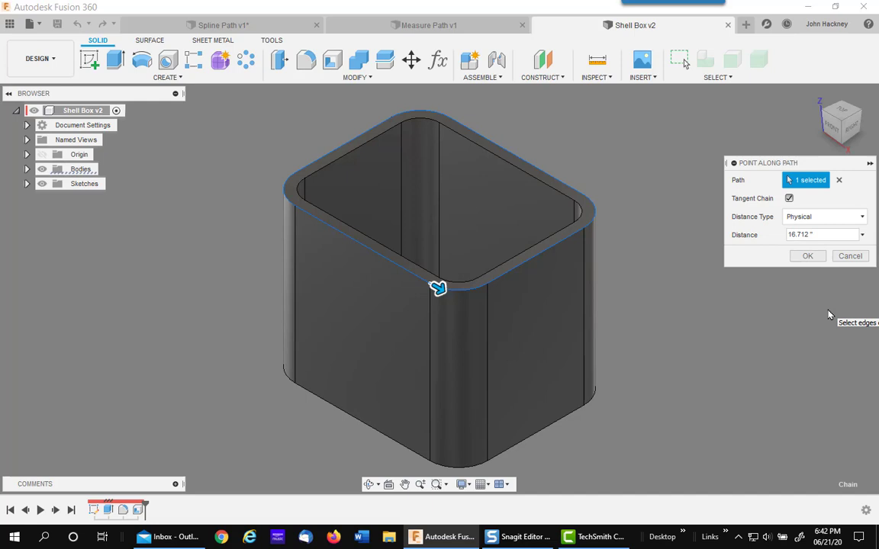
mouse_move(139, 93)
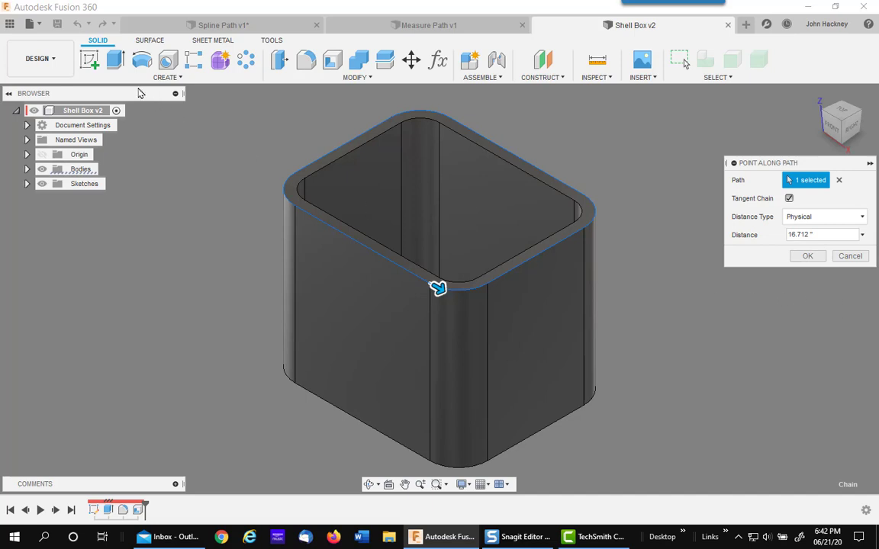
left_click(807, 255)
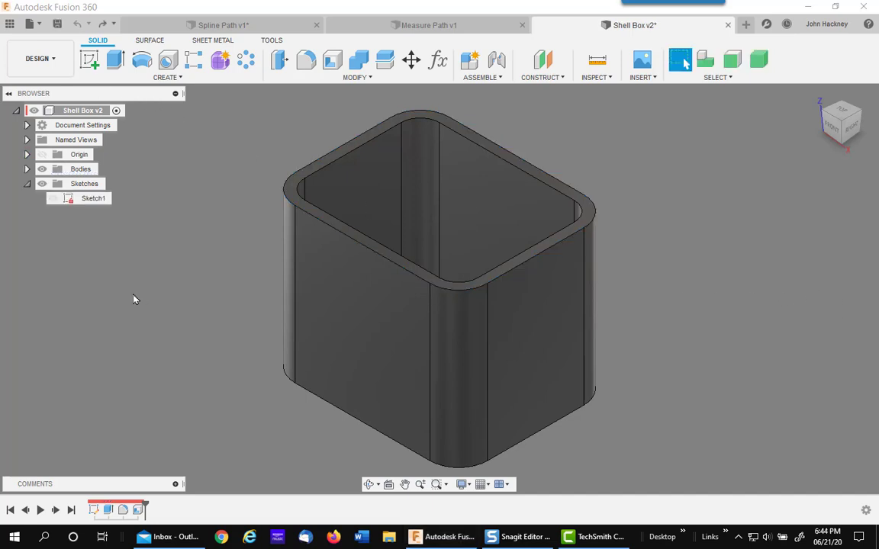
mouse_move(148, 344)
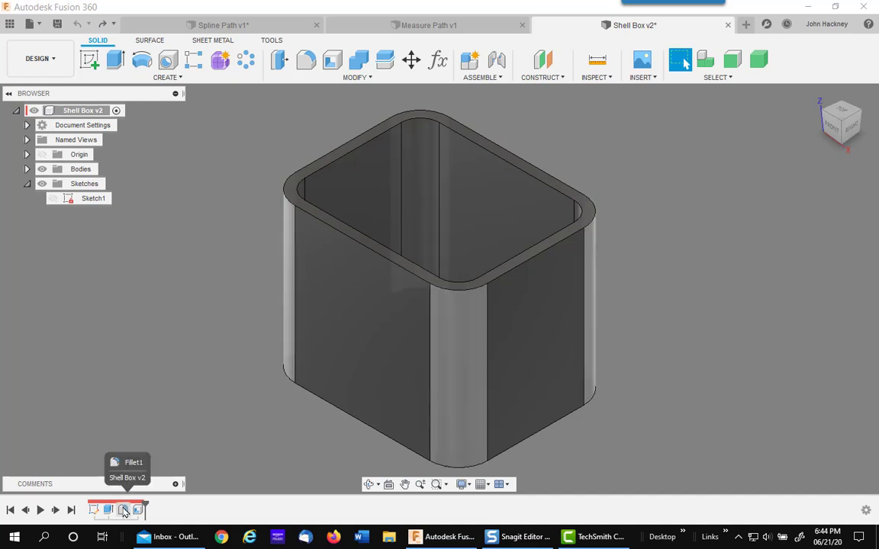
- Suppress Fillet1 in the timeline so the shelled box has square corners
right_click(127, 510)
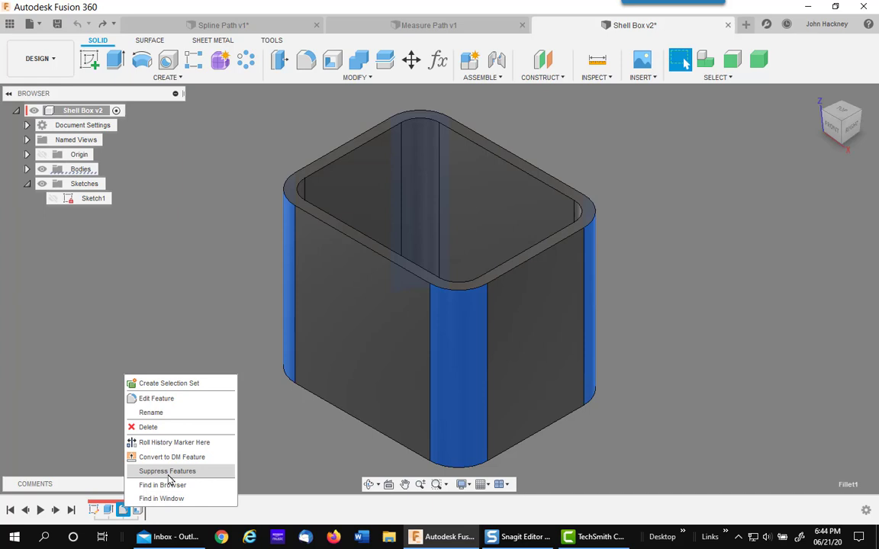
left_click(167, 471)
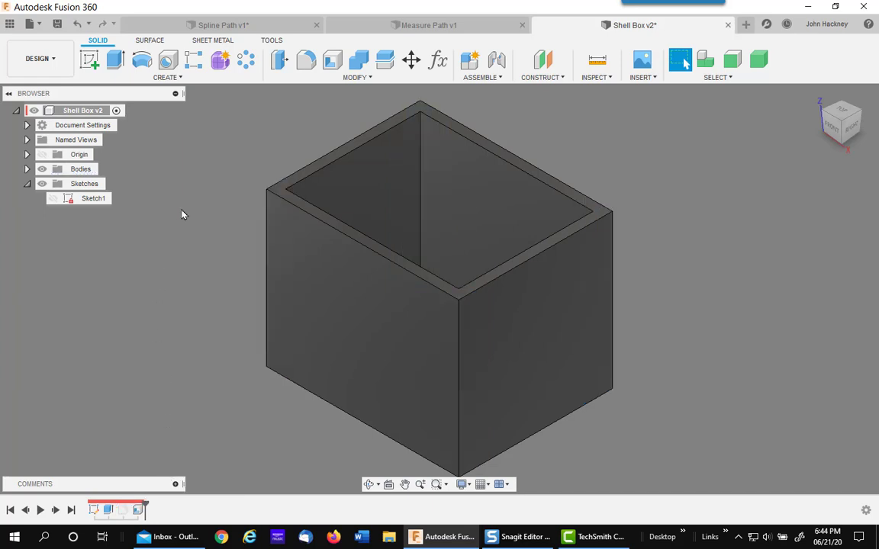
mouse_move(482, 77)
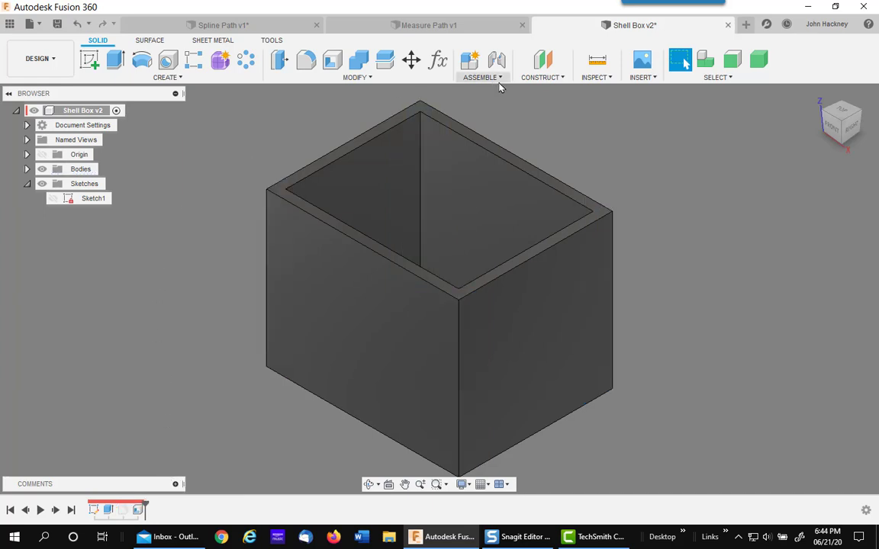
left_click(543, 77)
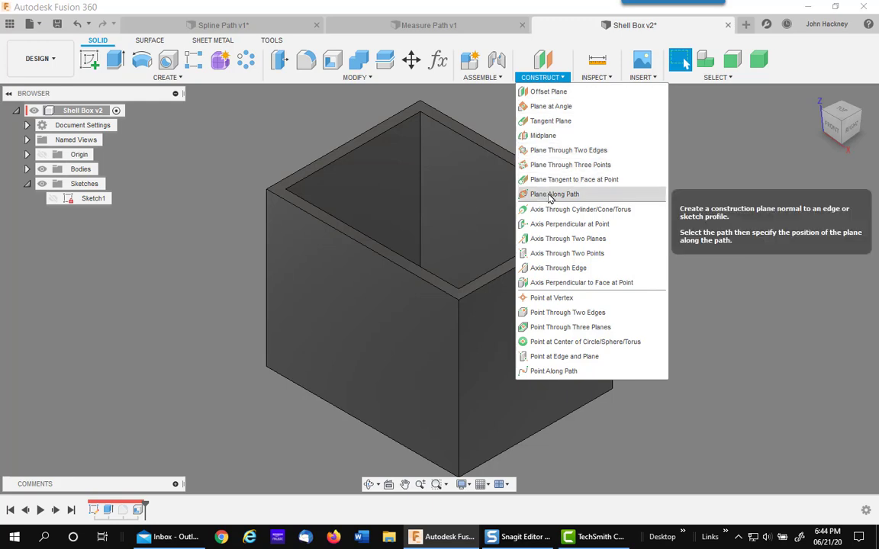
left_click(554, 194)
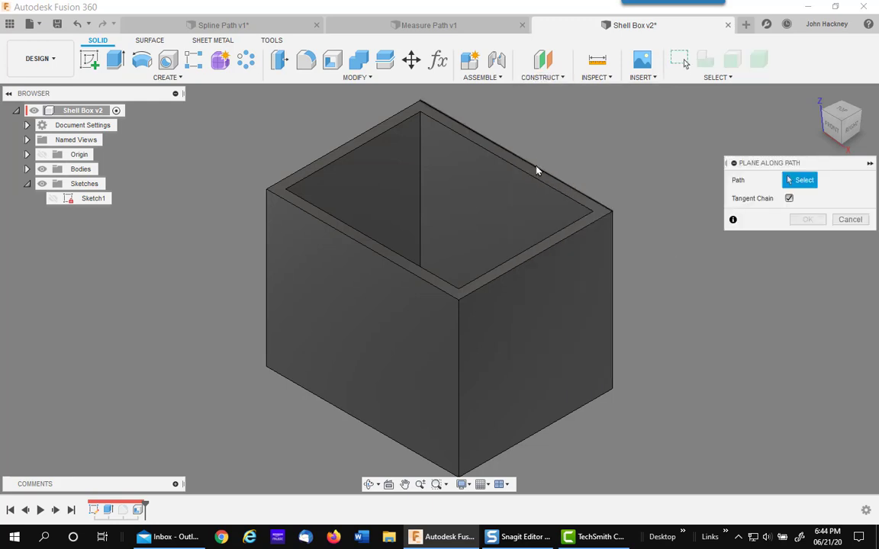
left_click(54, 199)
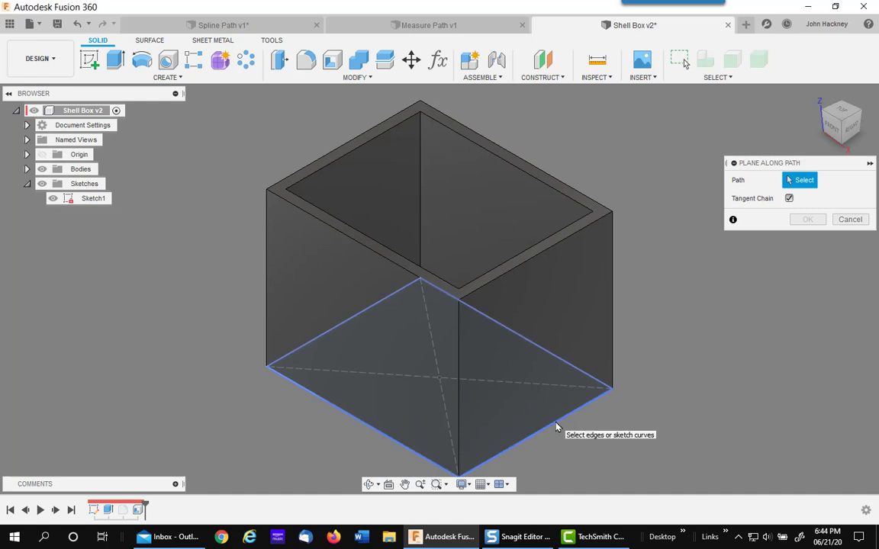
left_click(557, 418)
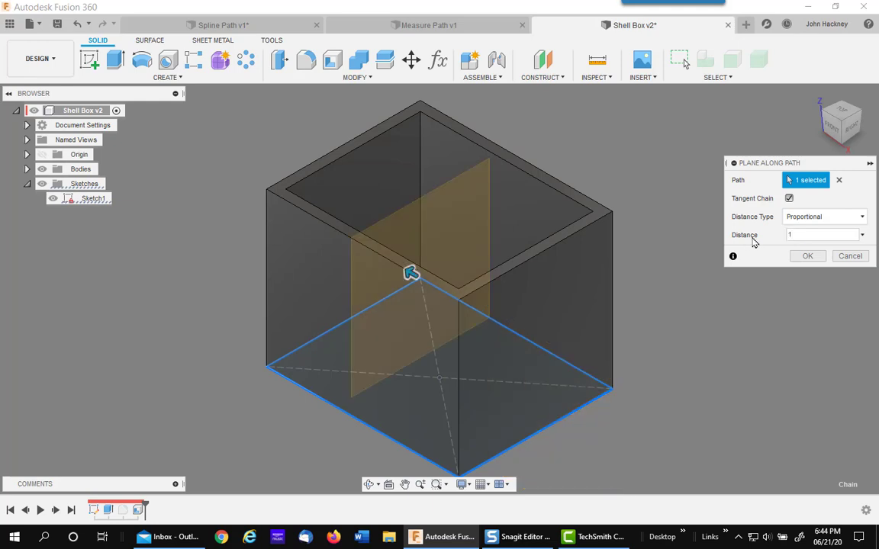
left_click(824, 216)
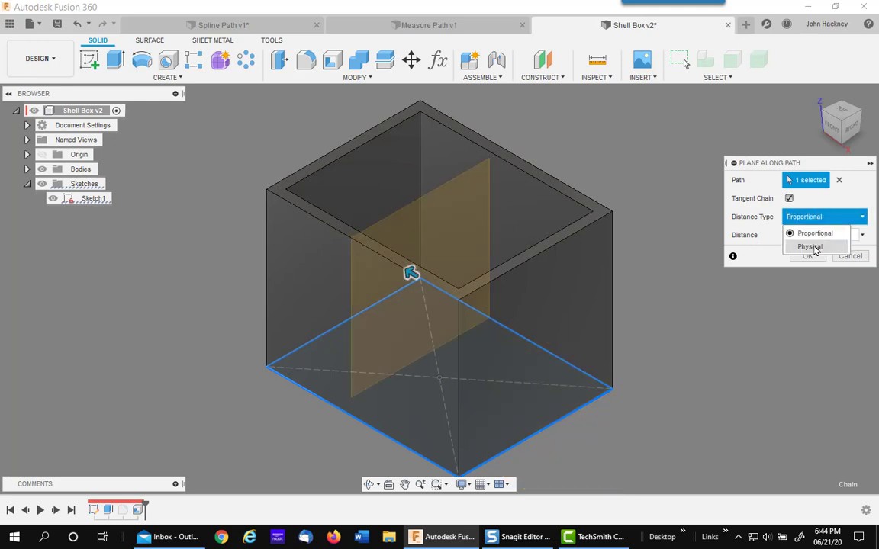
left_click(810, 247)
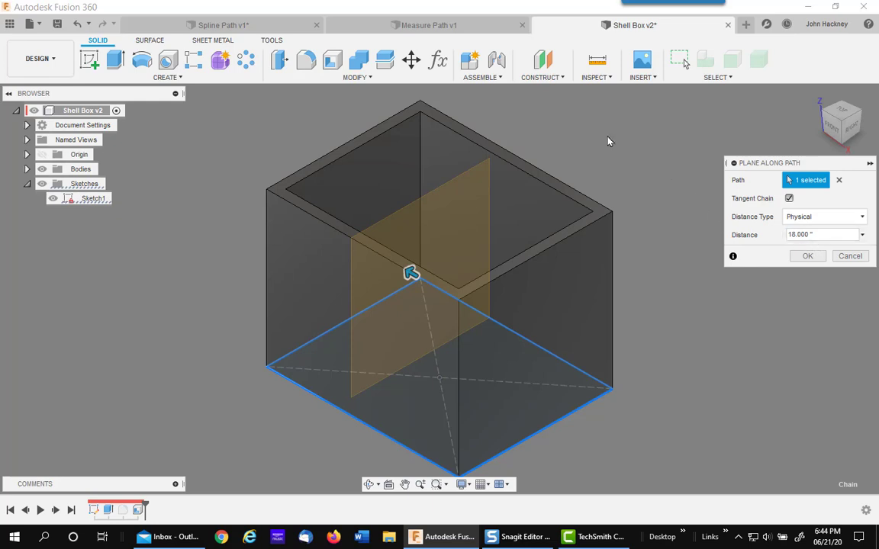
mouse_move(714, 257)
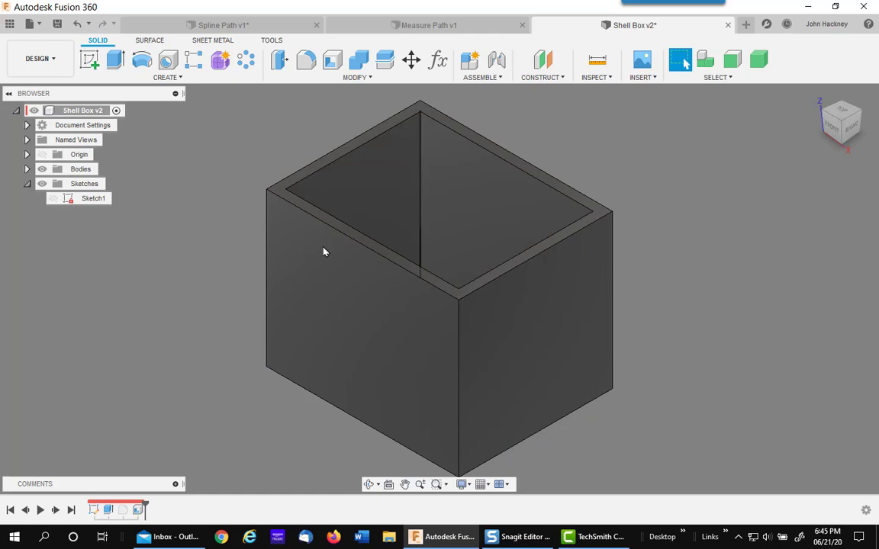
- Open the box's base sketch, Sketch1, for editing
right_click(93, 198)
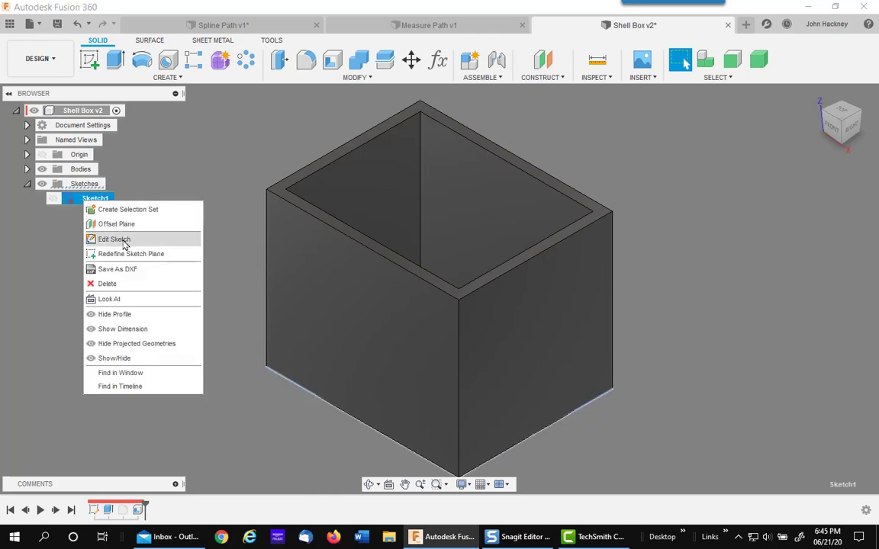
left_click(113, 239)
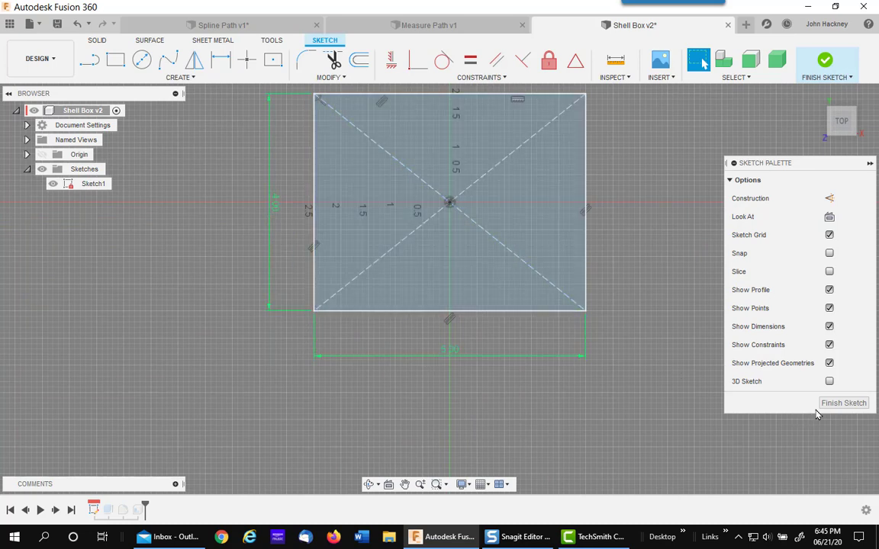
mouse_move(118, 139)
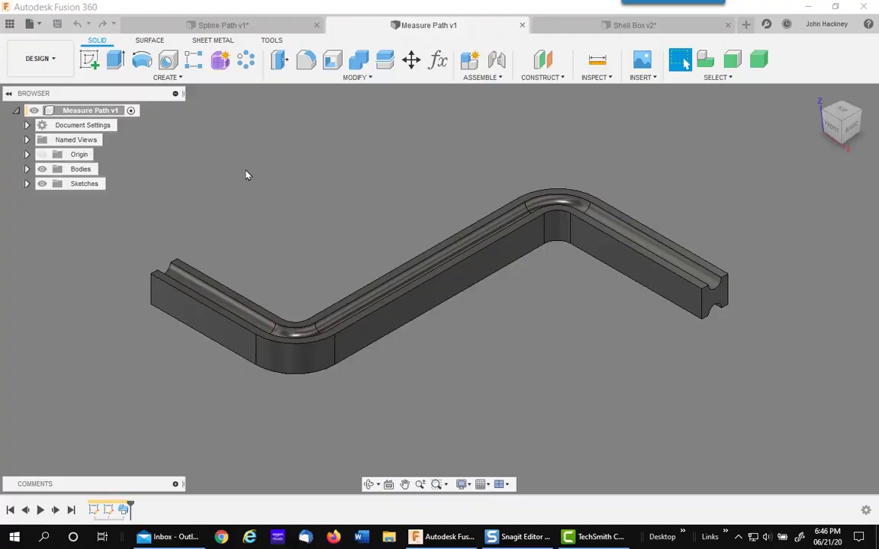
mouse_move(248, 200)
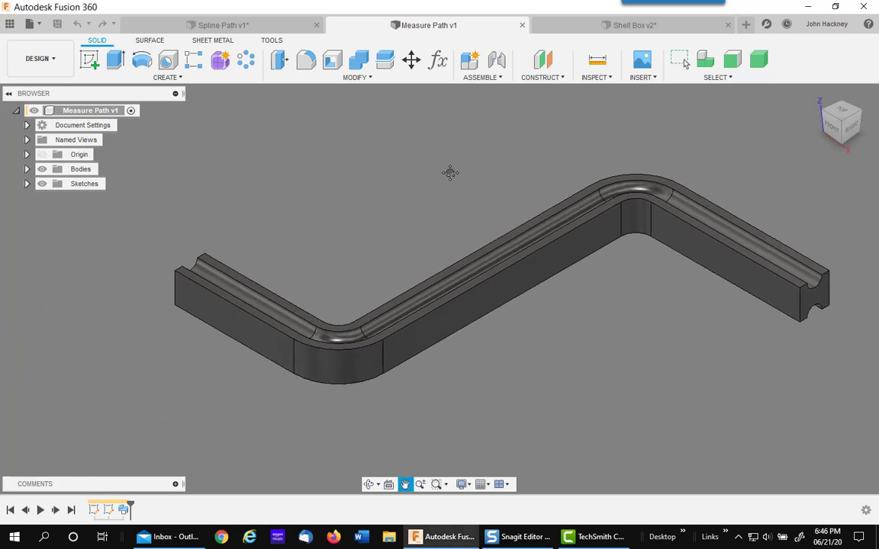
left_click(542, 77)
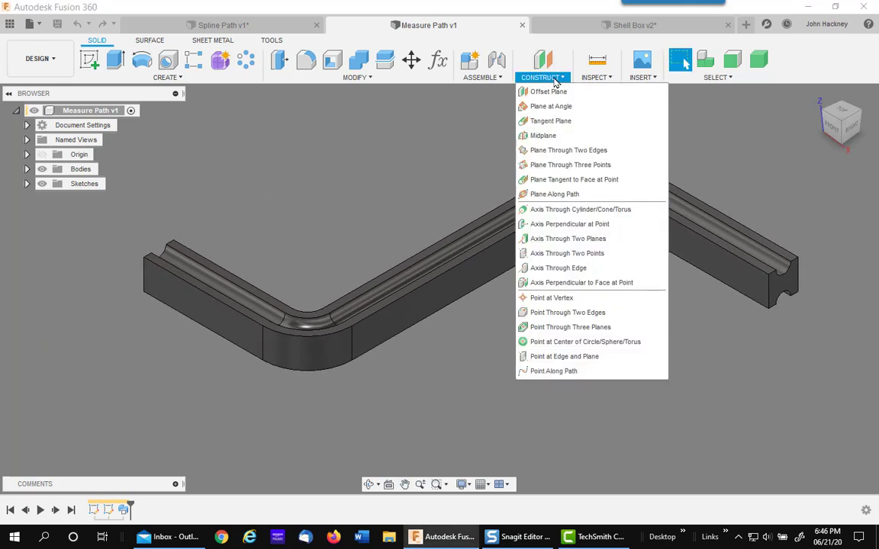
mouse_move(553, 370)
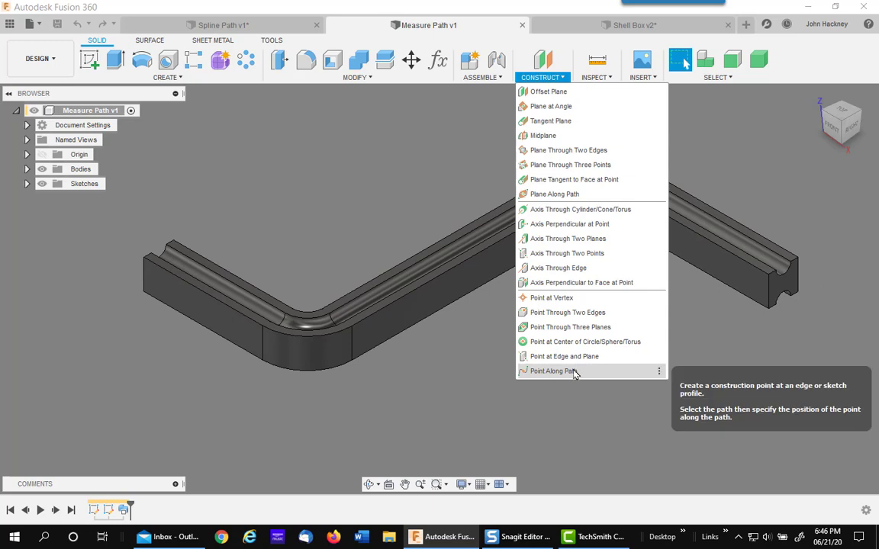
left_click(551, 370)
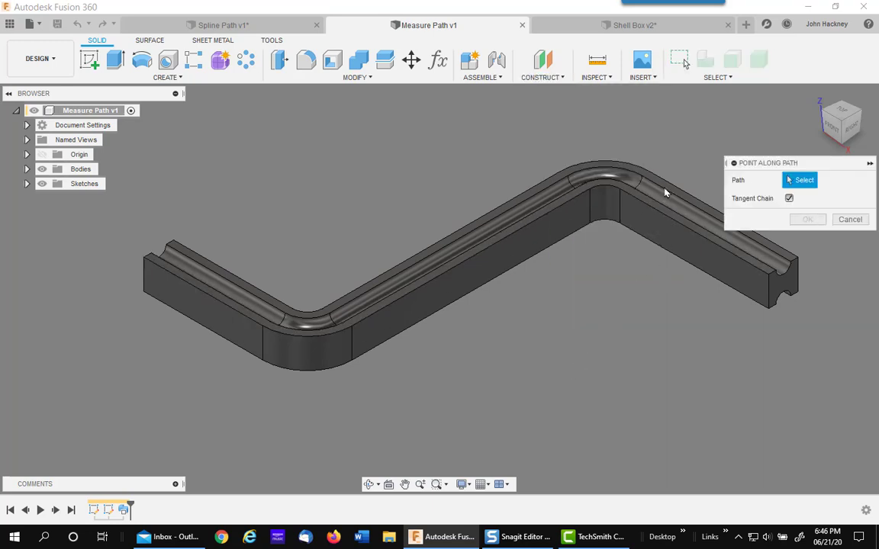
mouse_move(658, 206)
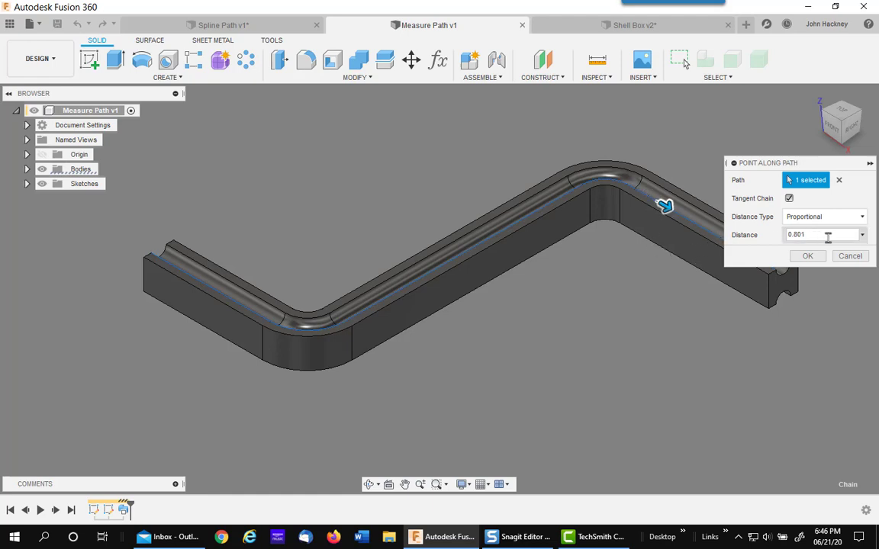
triple_click(823, 234)
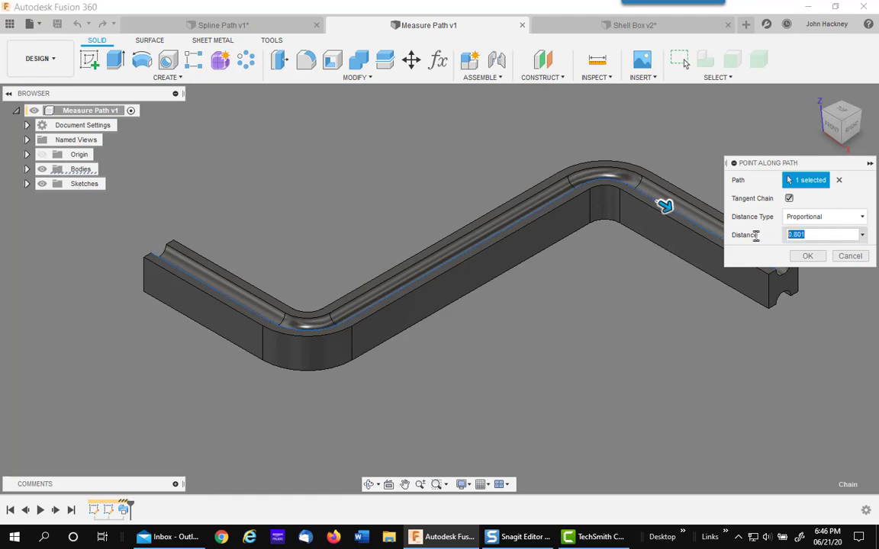
type("1")
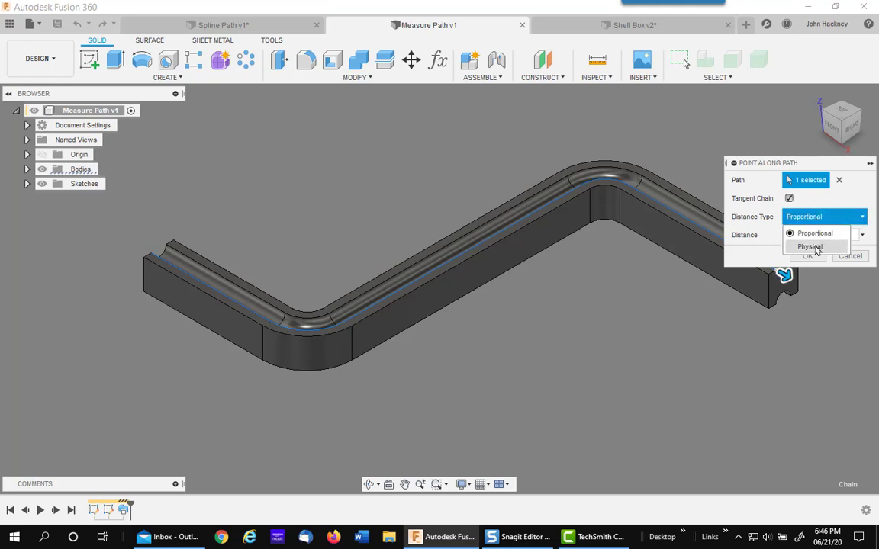
left_click(810, 247)
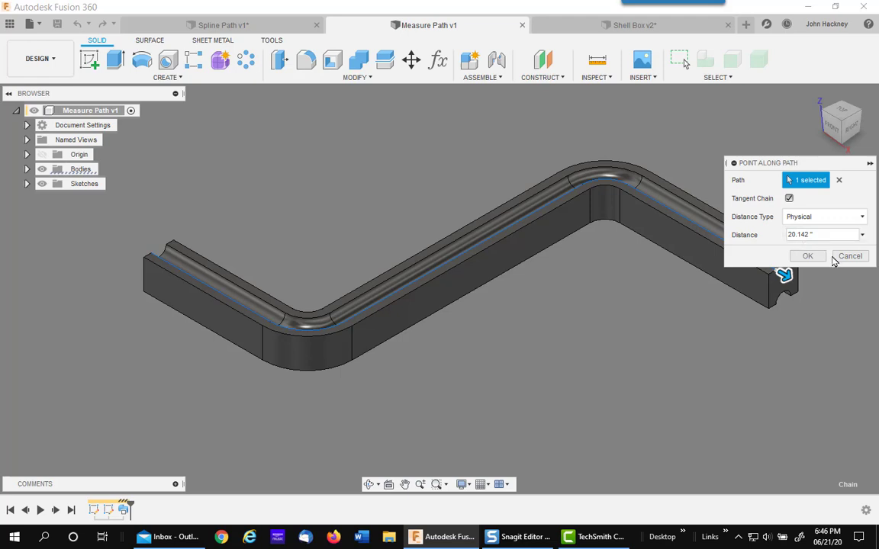
left_click(849, 255)
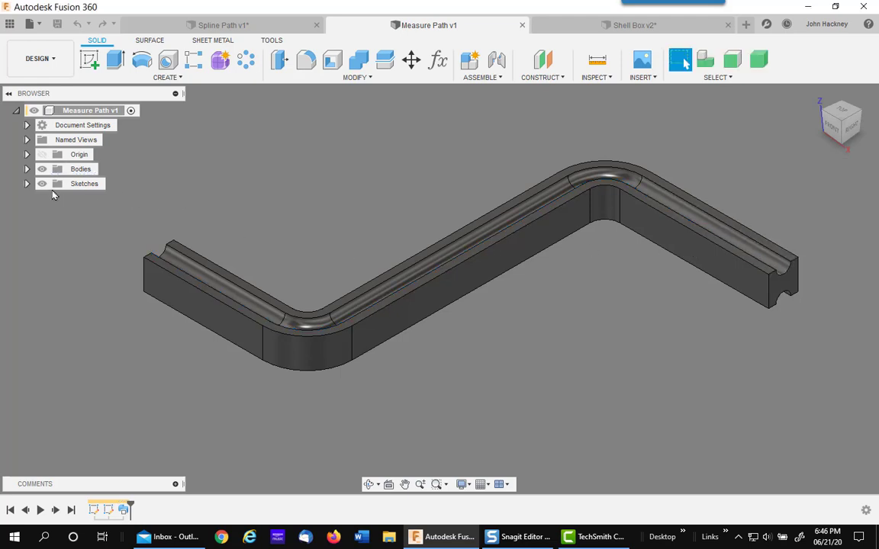
- Preview a plane along the bent bar's side edge chain, reading 20.142 in physical distance
left_click(26, 183)
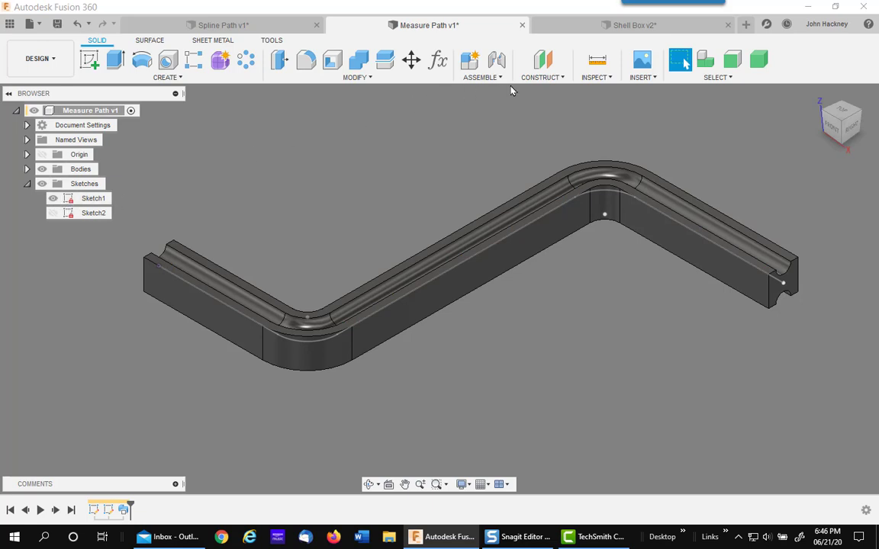
left_click(543, 77)
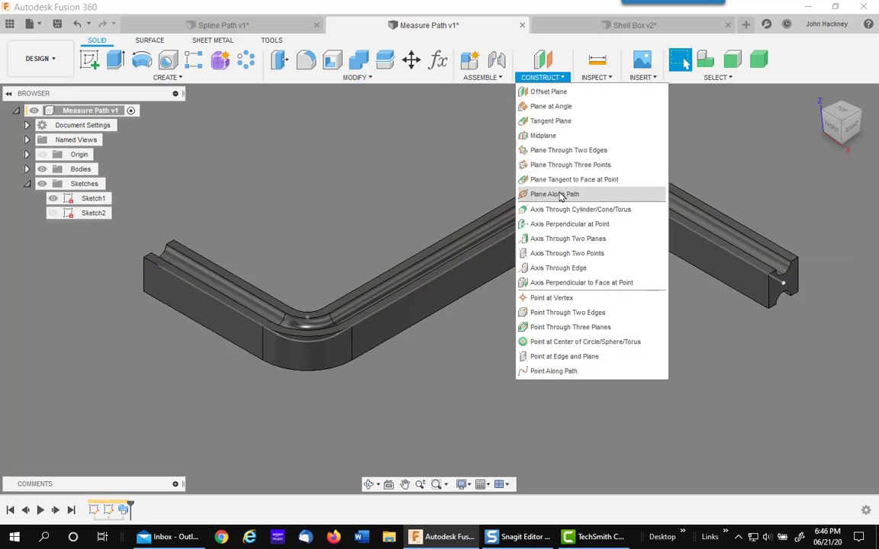
left_click(554, 194)
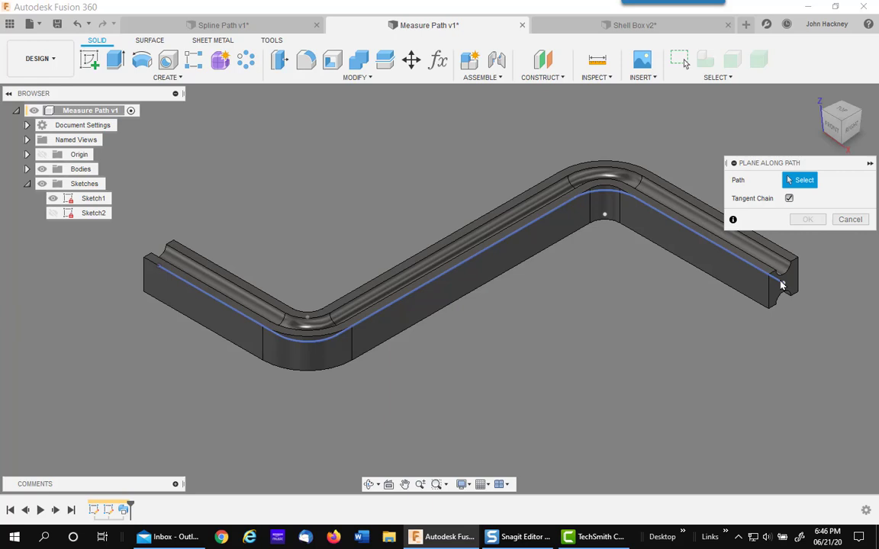
left_click(778, 275)
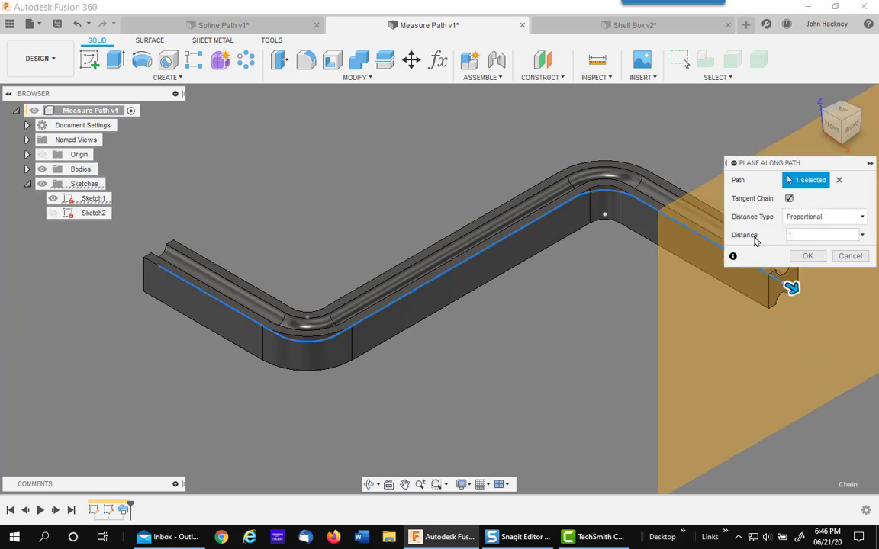
left_click(824, 217)
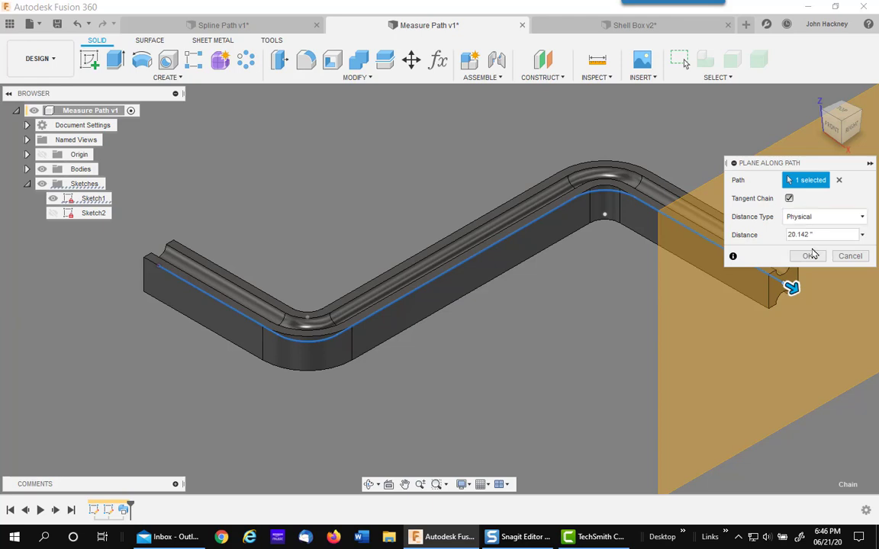
mouse_move(835, 277)
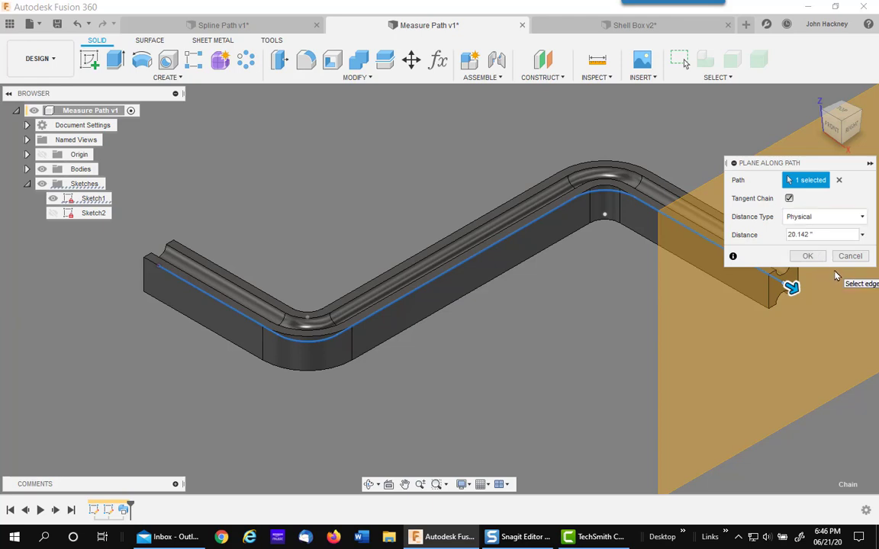
mouse_move(92, 298)
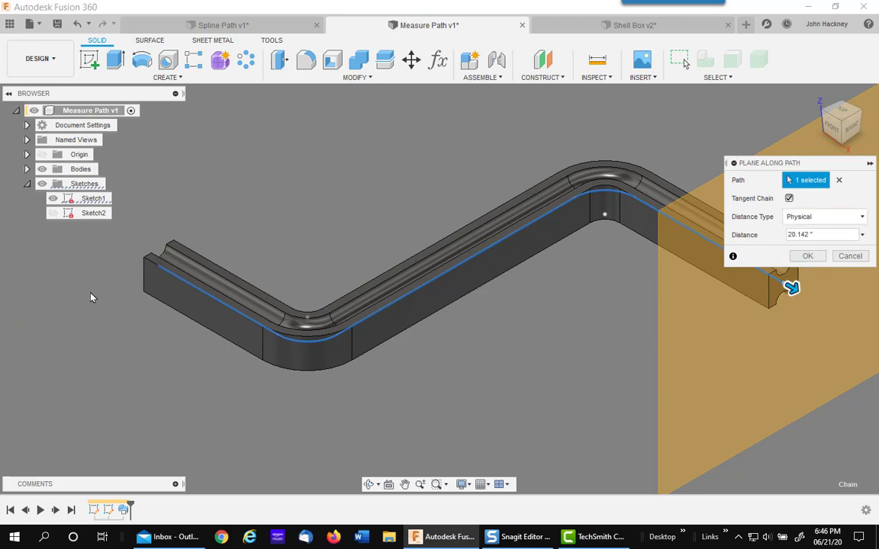
mouse_move(85, 310)
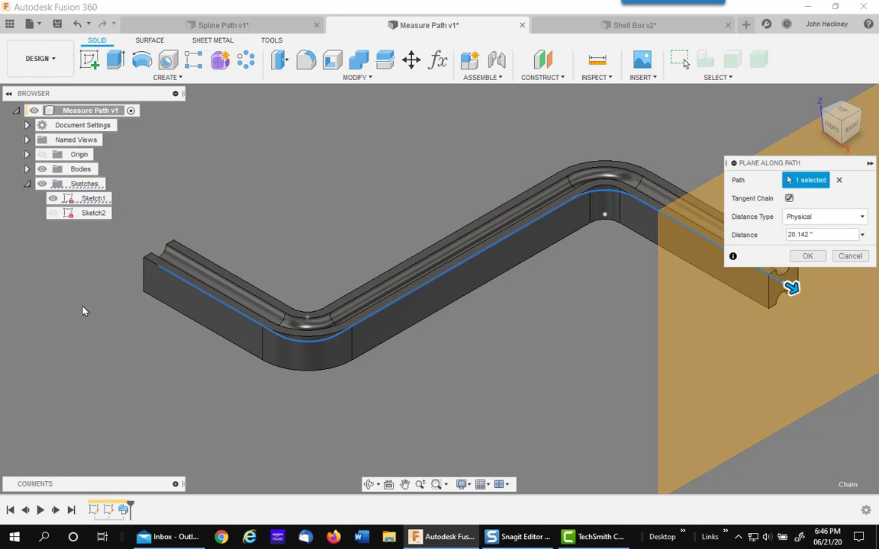
mouse_move(23, 265)
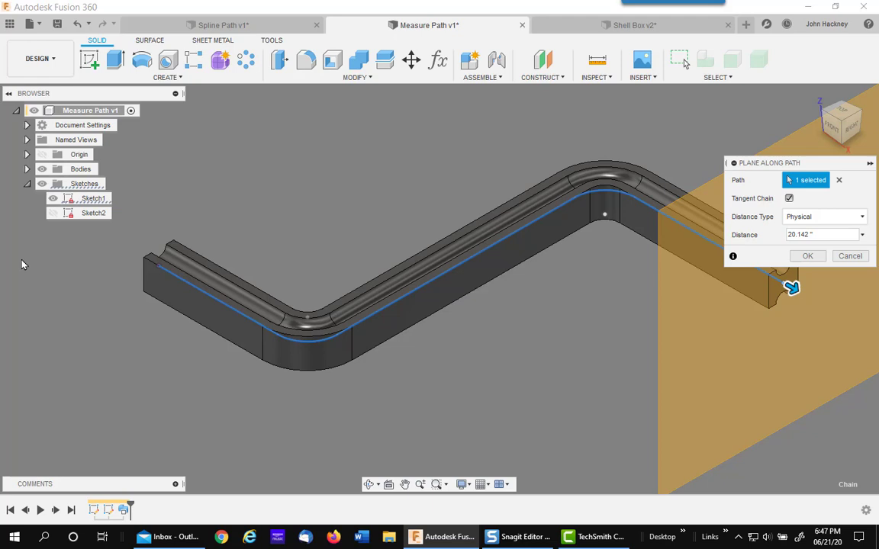